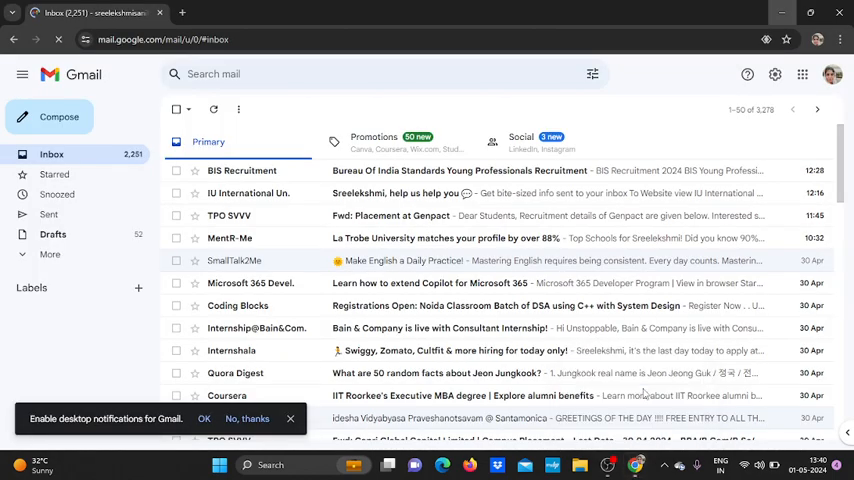
mouse_move(496, 284)
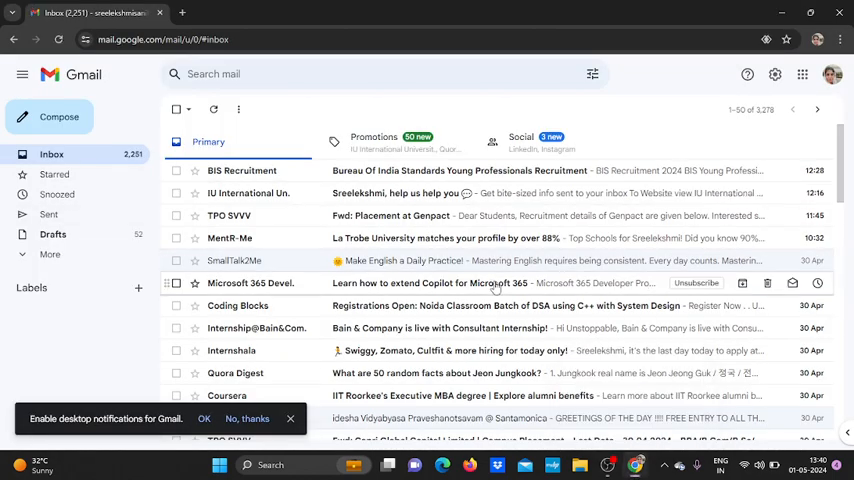
Expand the sidebar's More folders and open the Spam folder listing 24 messages
left_click(48, 254)
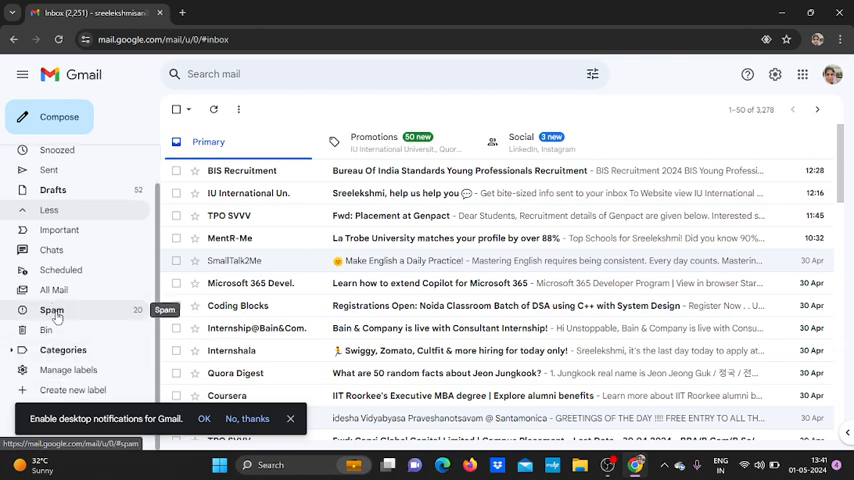
left_click(52, 310)
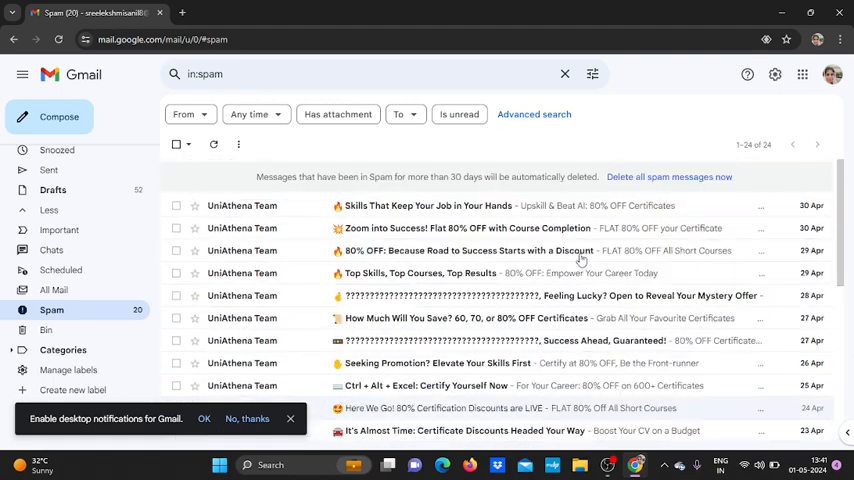
scroll("down", 3)
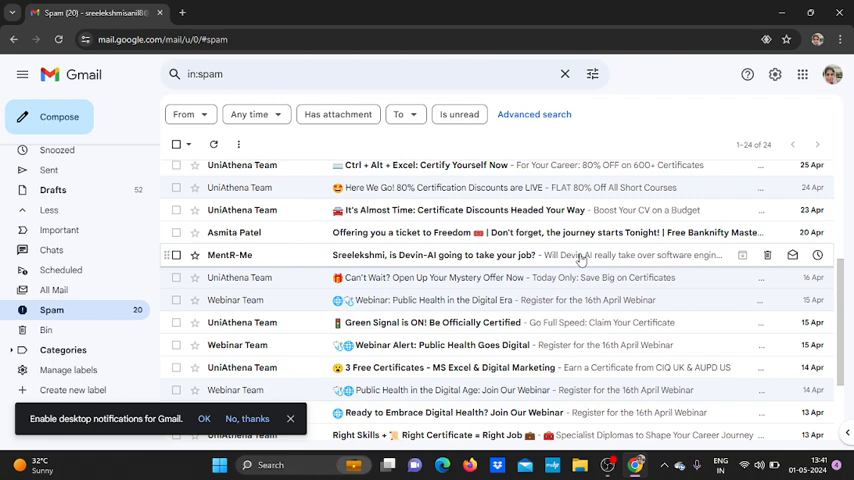
mouse_move(616, 228)
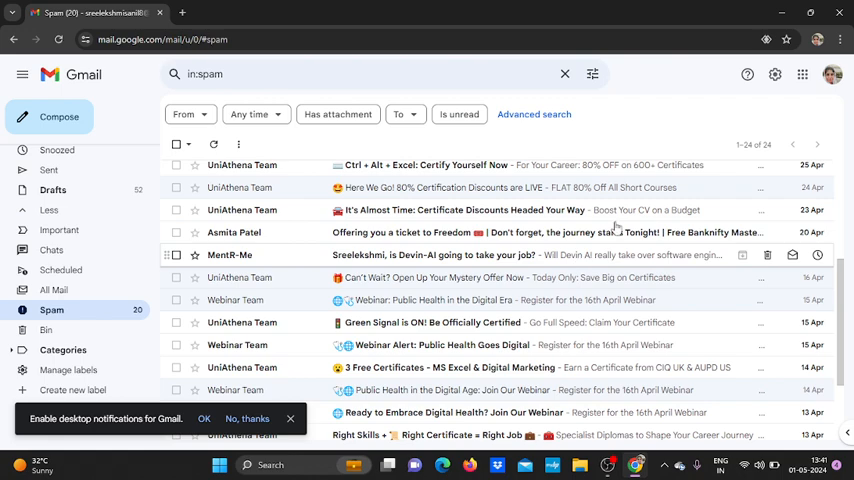
scroll("up", 3)
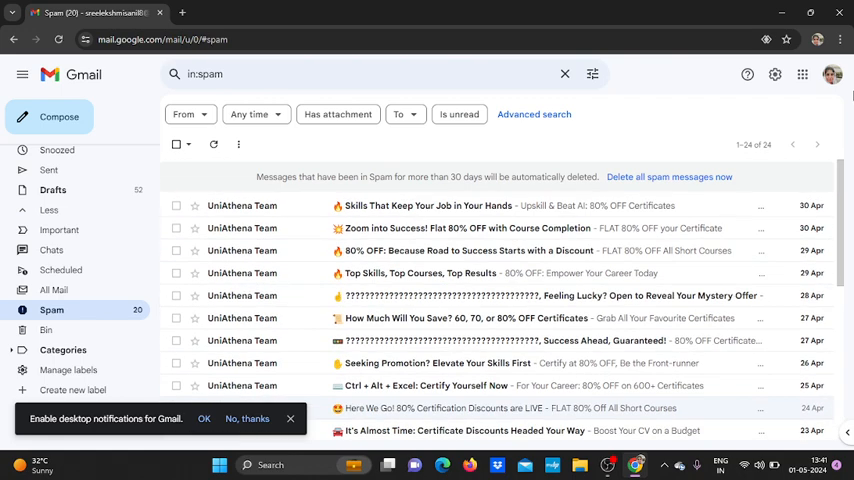
mouse_move(496, 272)
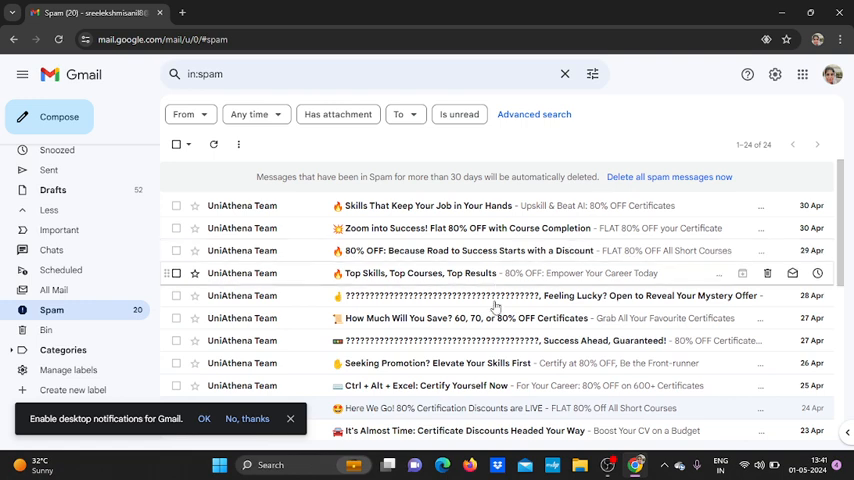
mouse_move(426, 326)
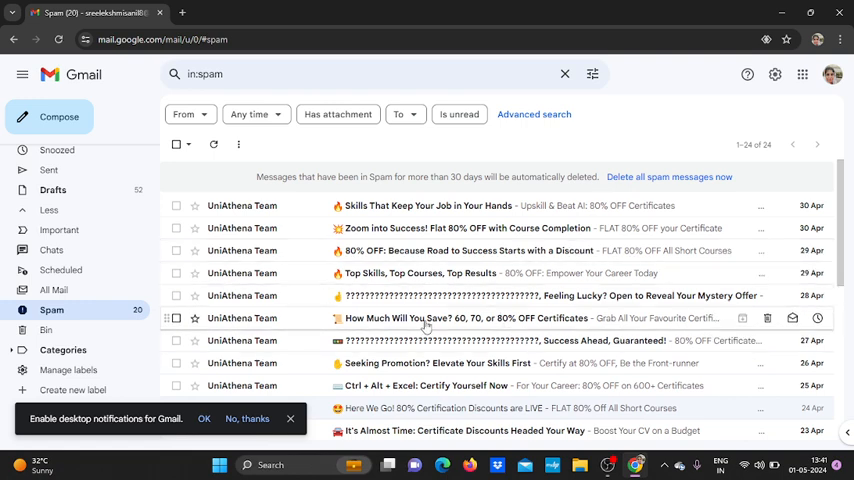
Open the 'How Much Will You Save?' spam email and show its More actions menu
left_click(490, 318)
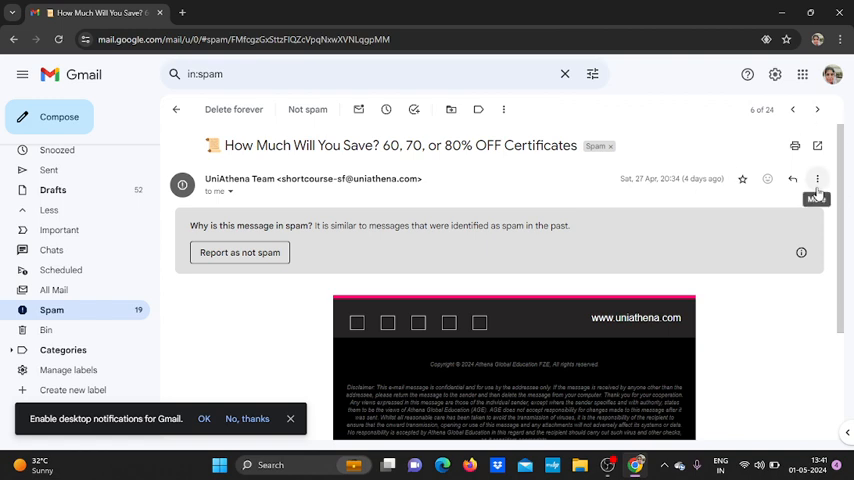
left_click(816, 180)
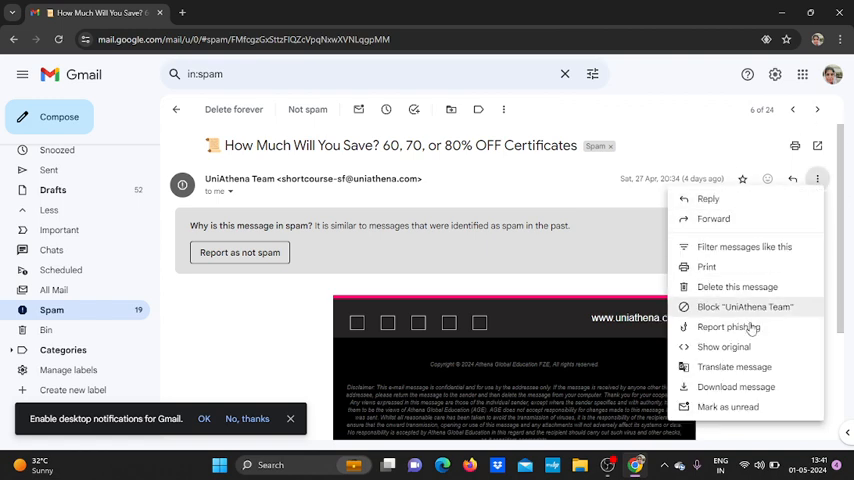
mouse_move(724, 348)
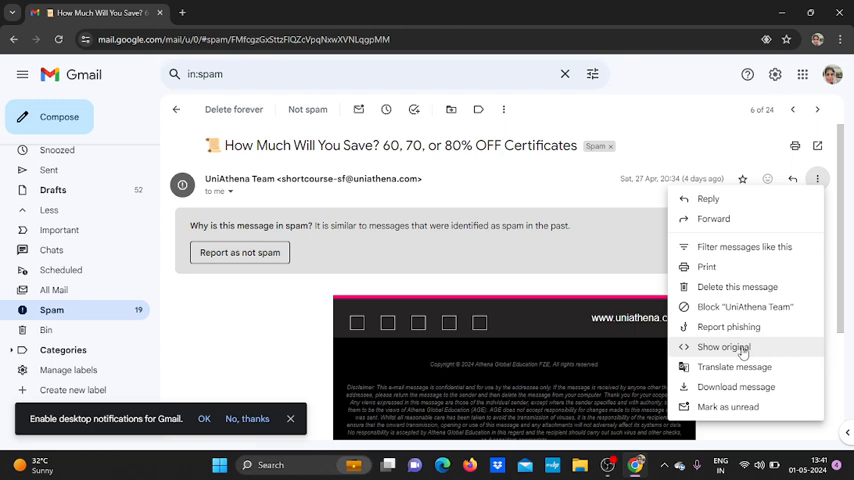
Choose 'Show original' to display the message source with SPF pass for 128.245.247.5
left_click(724, 348)
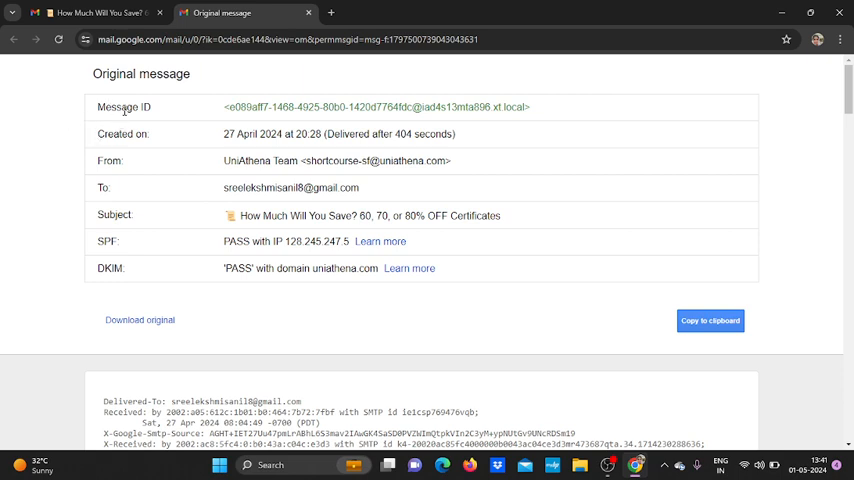
mouse_move(216, 120)
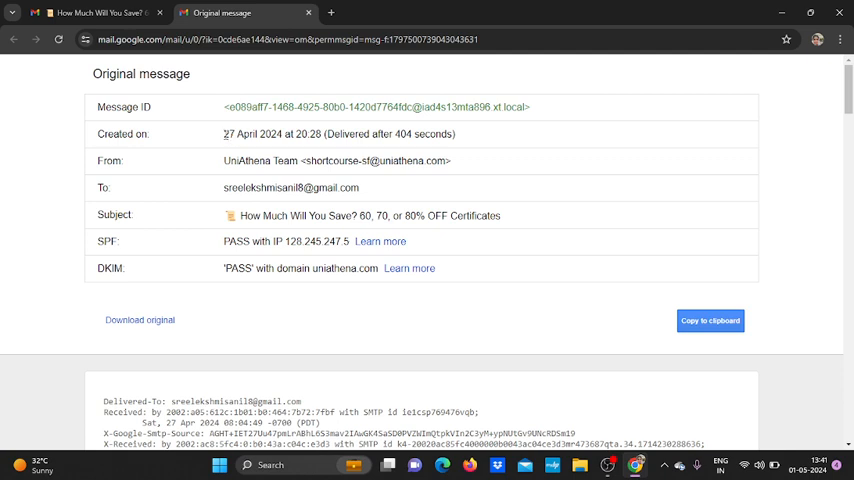
double_click(252, 132)
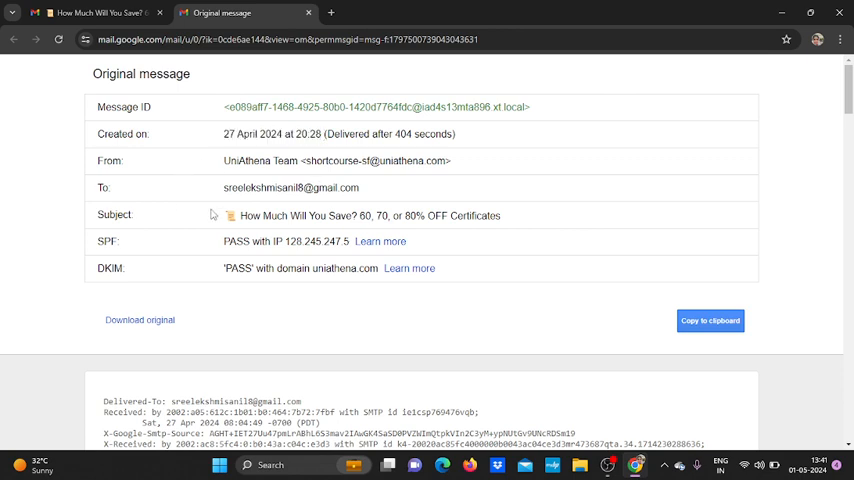
scroll("down", 3)
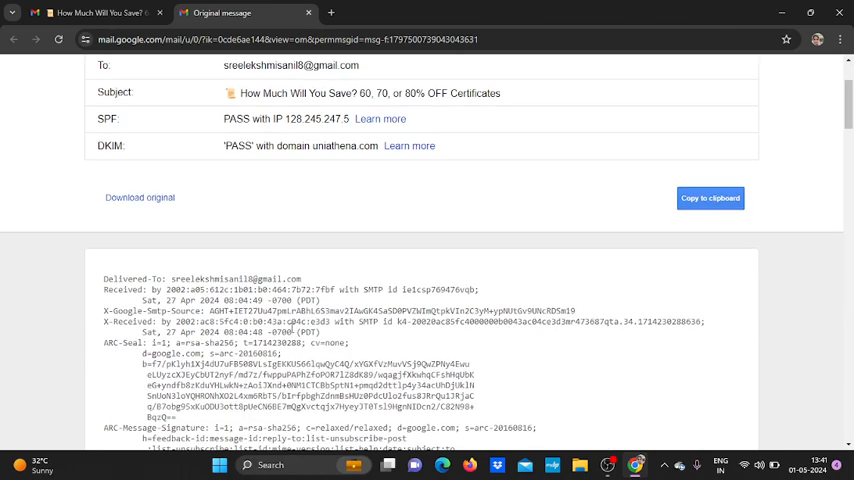
mouse_move(298, 260)
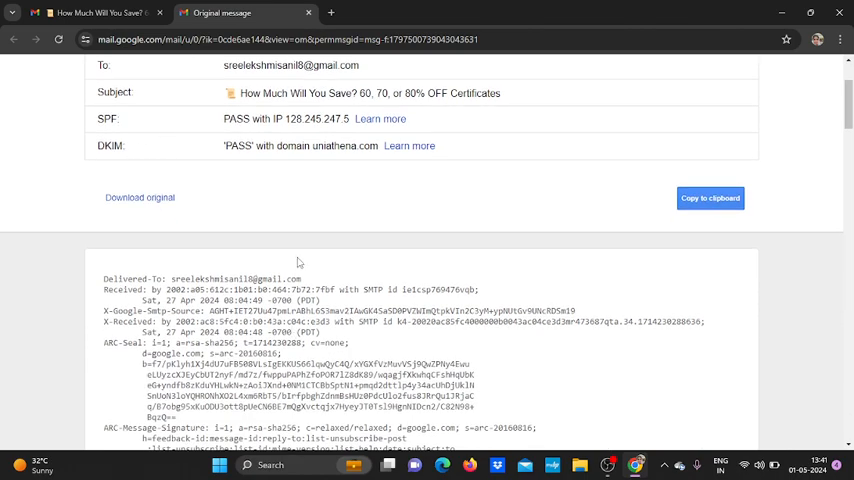
scroll("down", 3)
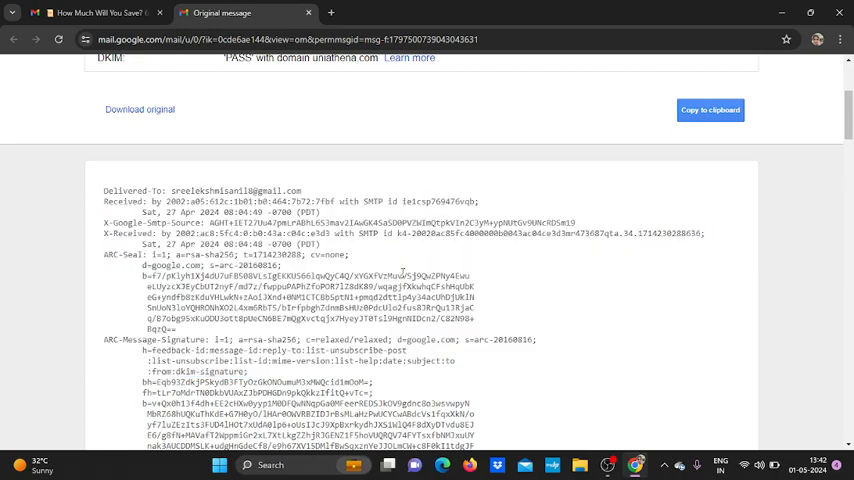
Select the start of the raw header and scroll through the full header text
double_click(112, 190)
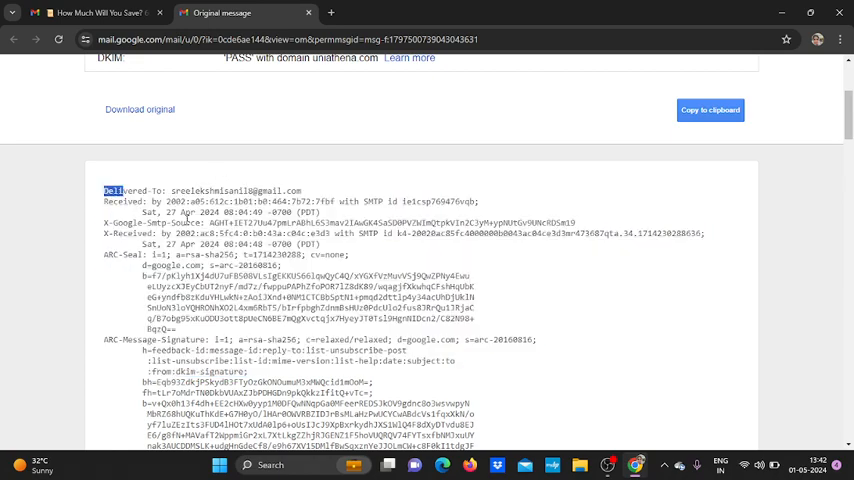
scroll("up", 3)
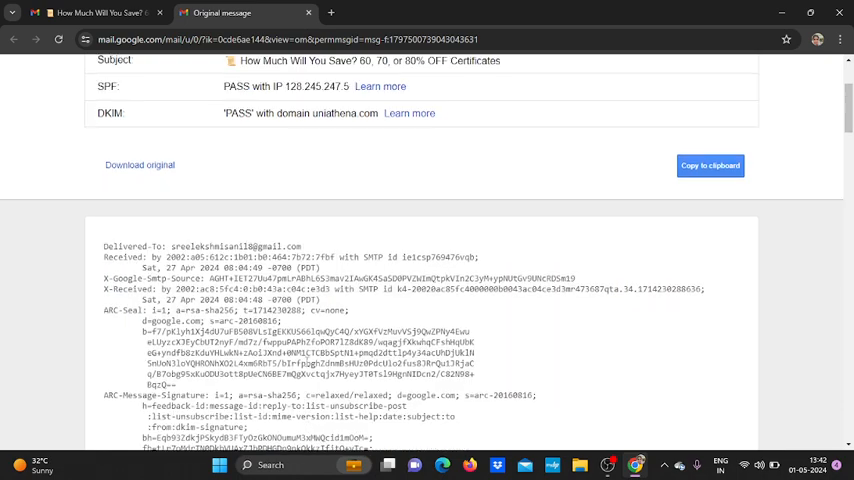
scroll("up", 3)
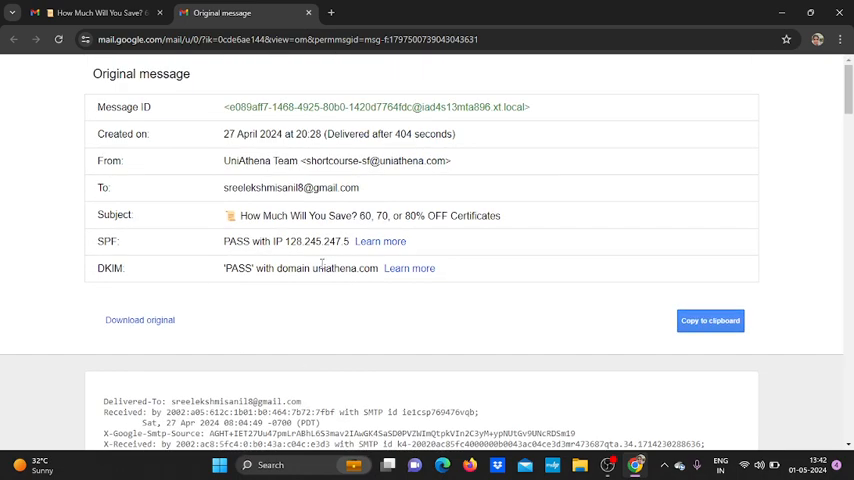
scroll("down", 3)
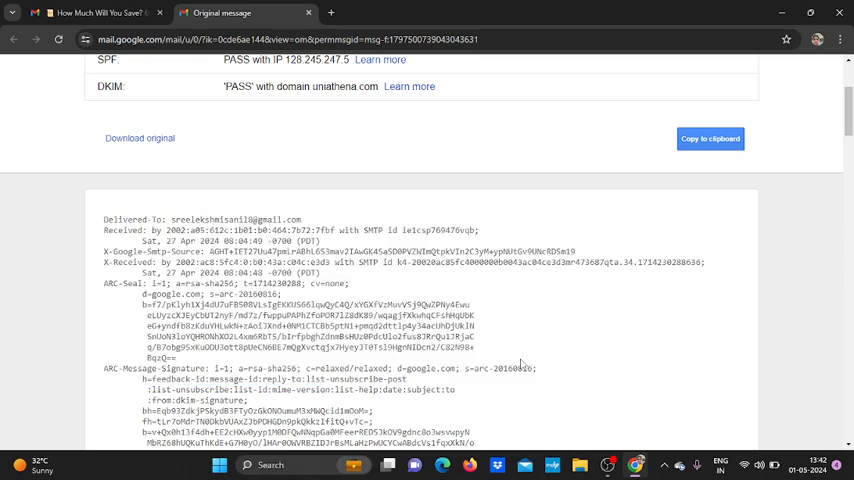
scroll("up", 3)
type("re")
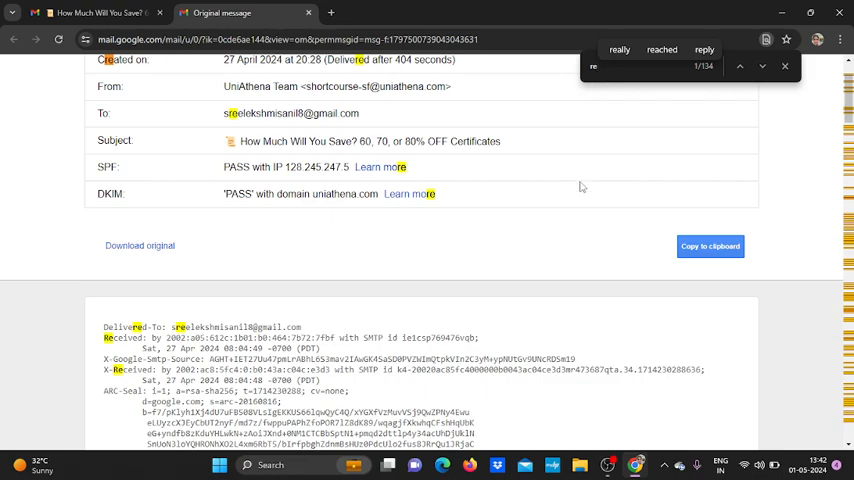
Scroll the raw source to the Received lines that carry the sender's IP address
scroll("down", 3)
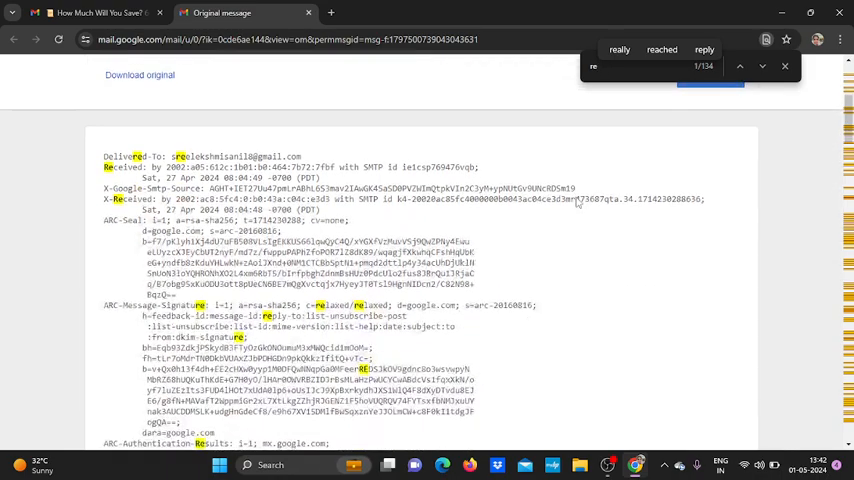
scroll("down", 3)
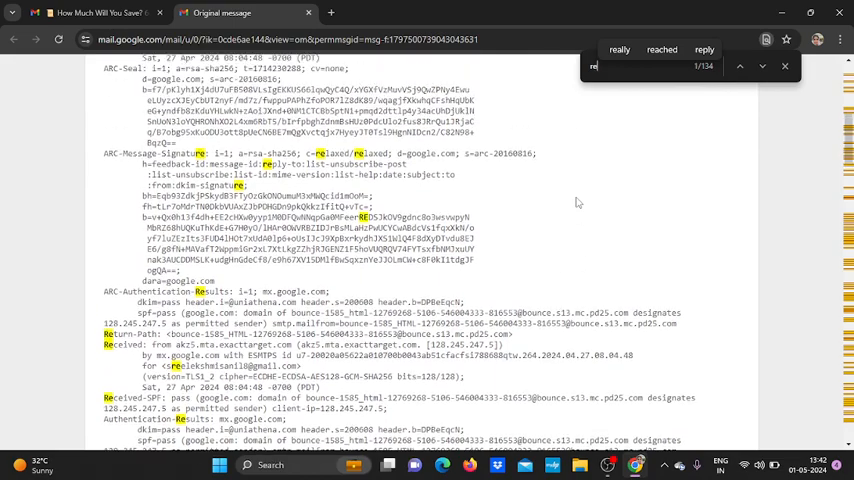
scroll("up", 3)
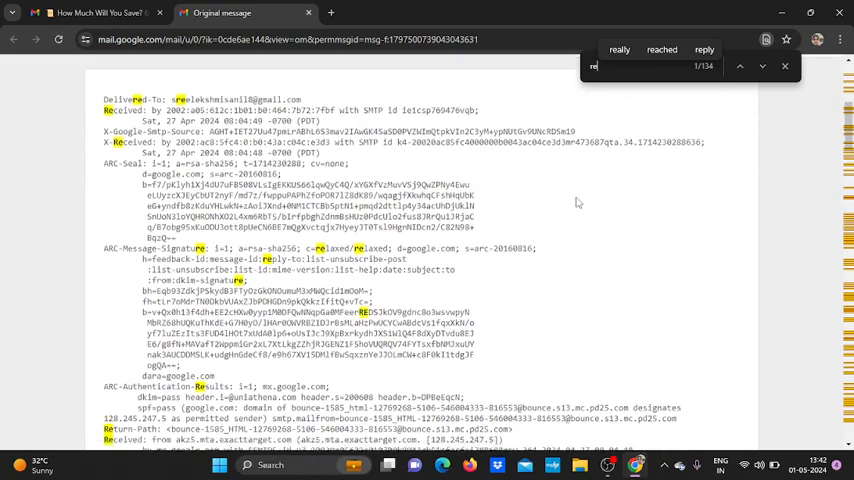
scroll("down", 3)
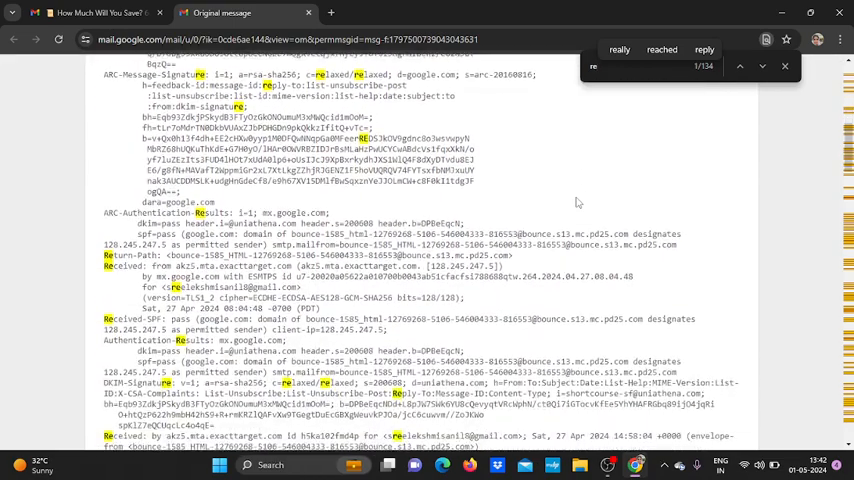
scroll("down", 3)
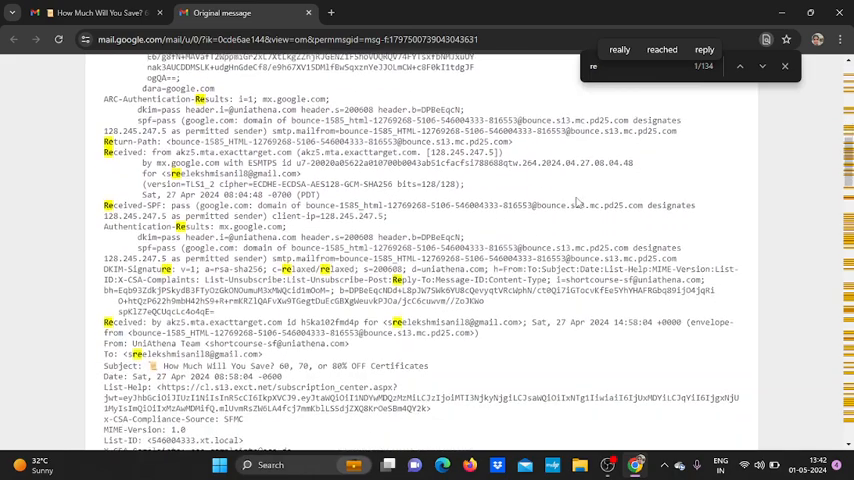
scroll("down", 3)
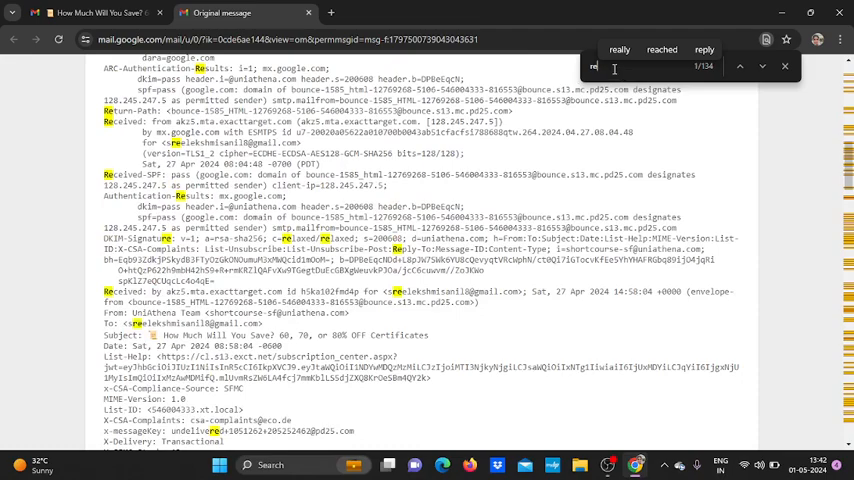
type("c")
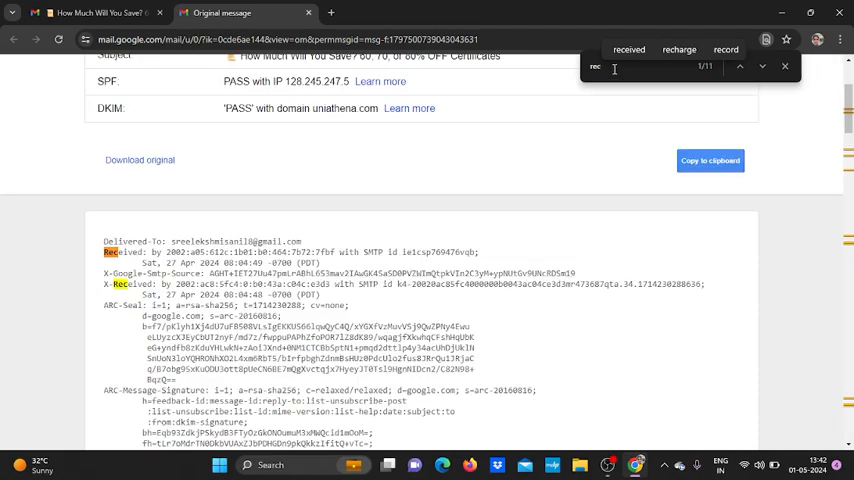
scroll("down", 3)
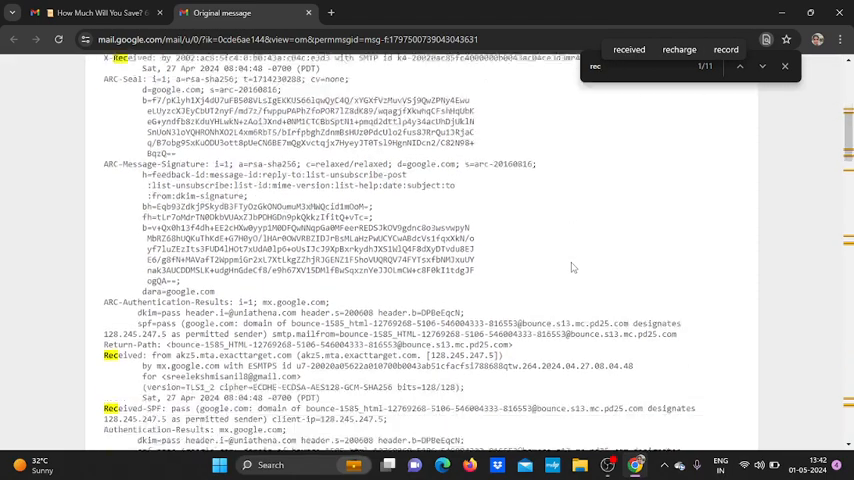
scroll("down", 3)
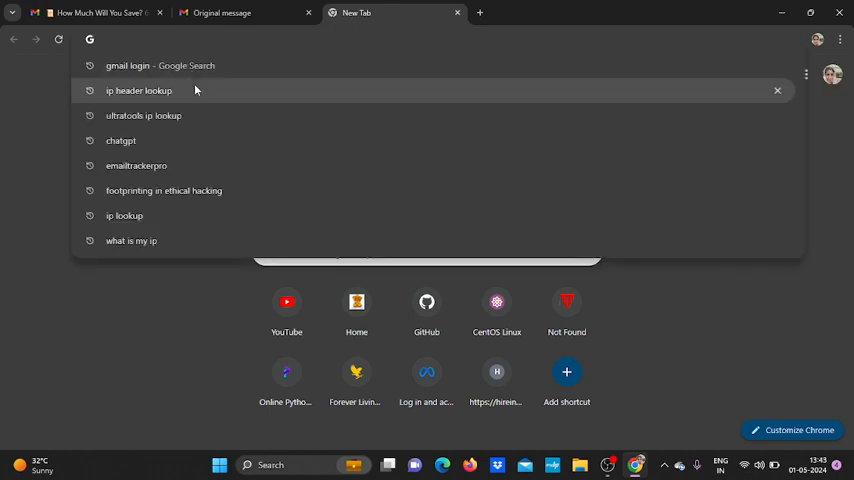
mouse_move(198, 128)
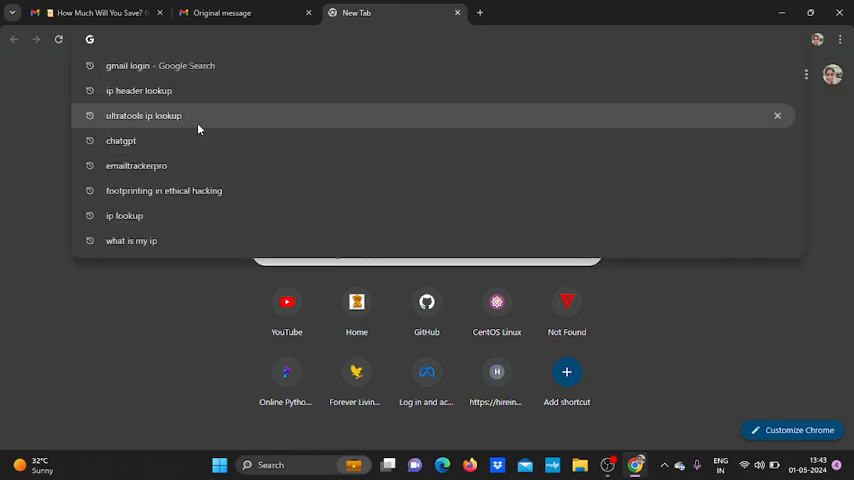
Search 'ultratools ip lookup' and open the Whois.com result for ultratools.com
left_click(144, 116)
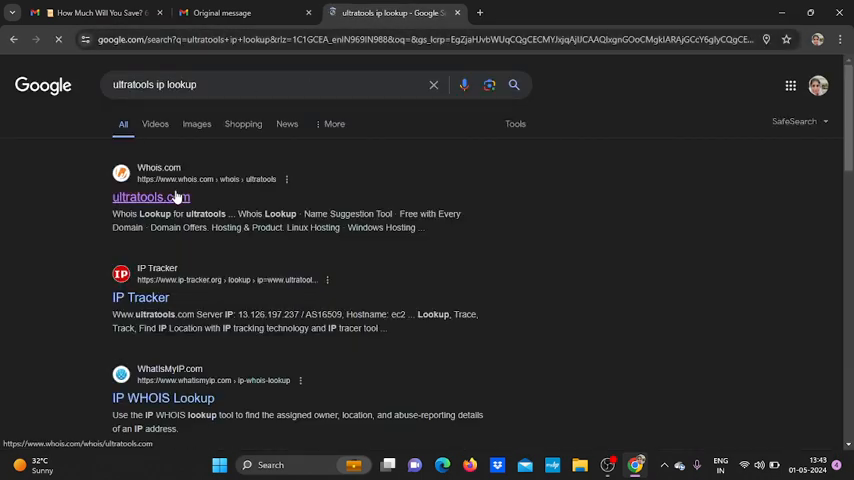
mouse_move(176, 200)
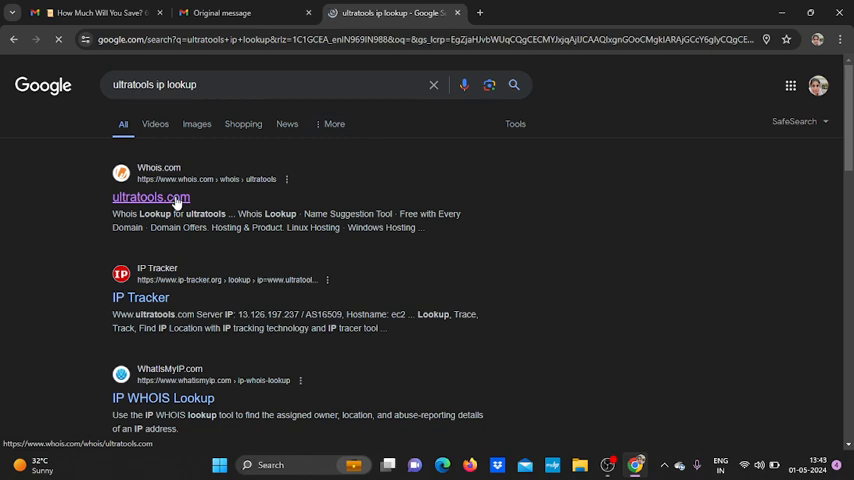
left_click(152, 196)
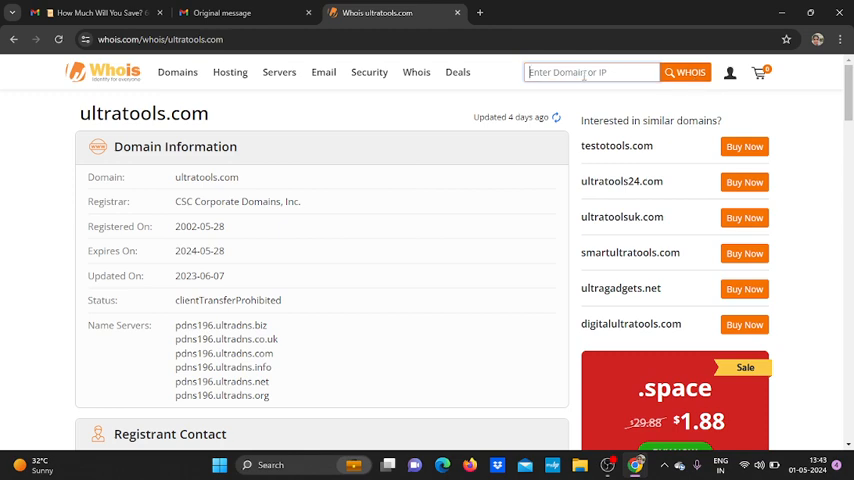
Copy sender IP 128.245.247.5 from the Gmail header and run a Whois.com lookup on it
left_click(222, 12)
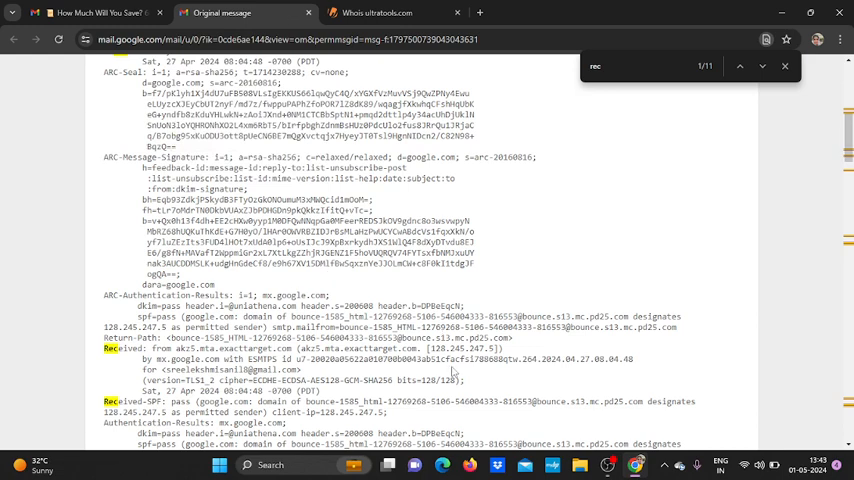
double_click(456, 348)
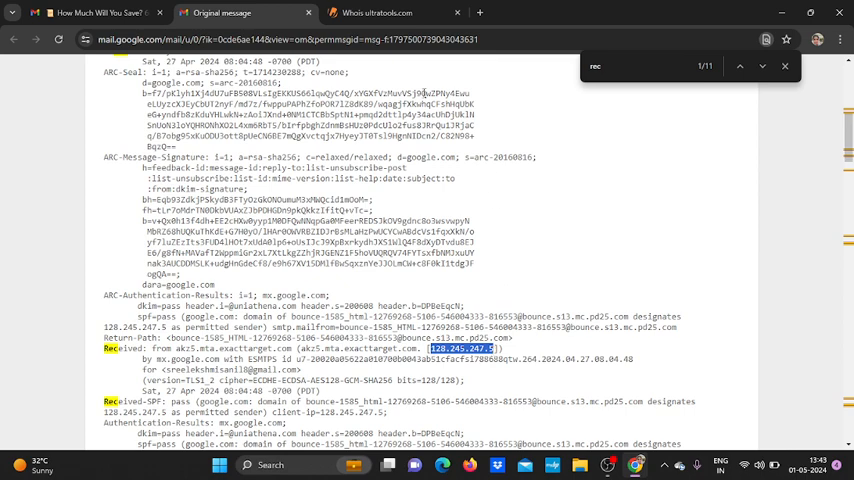
left_click(376, 12)
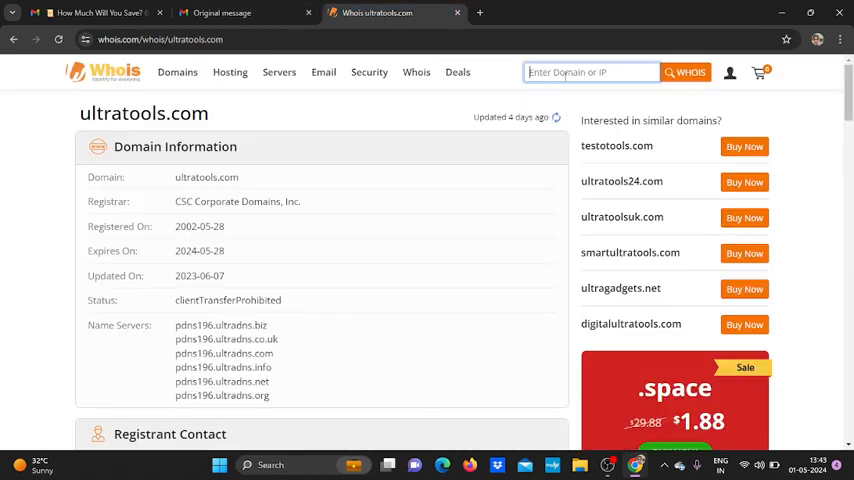
type("128.245.247.5")
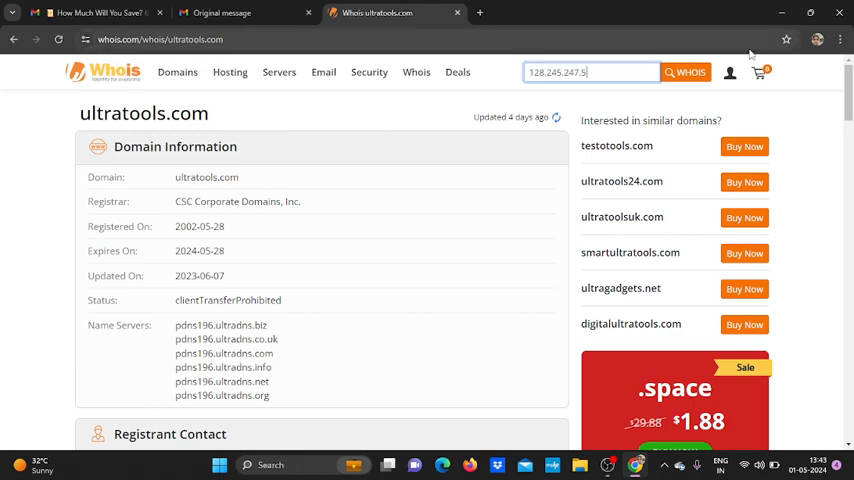
left_click(684, 72)
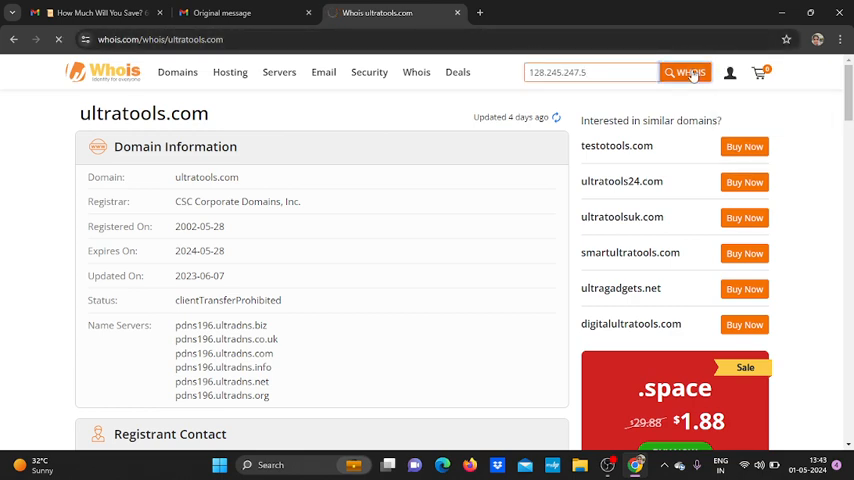
left_click(684, 72)
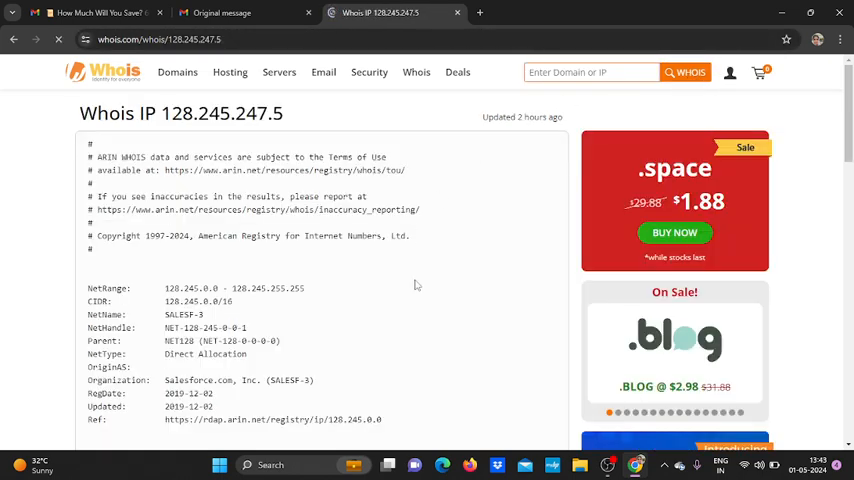
scroll("down", 3)
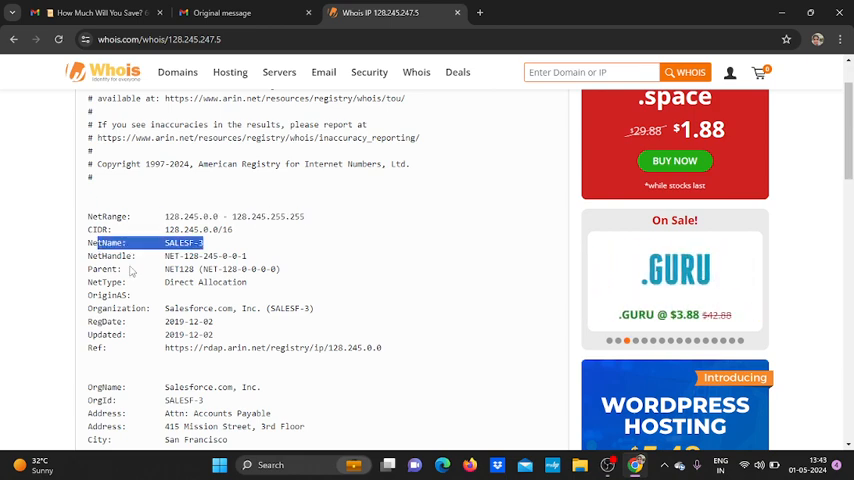
scroll("down", 3)
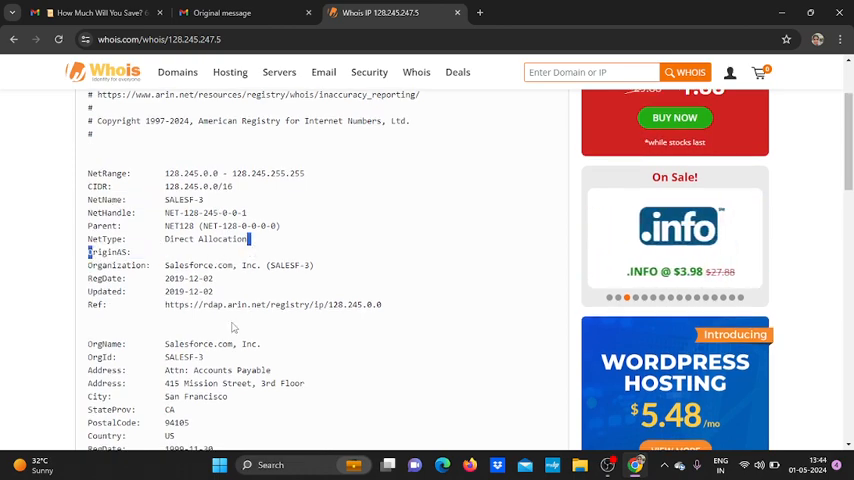
scroll("down", 3)
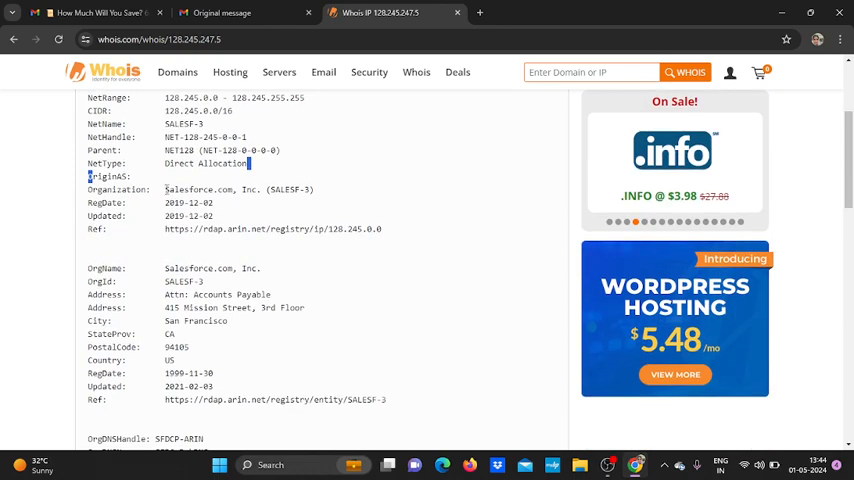
double_click(212, 188)
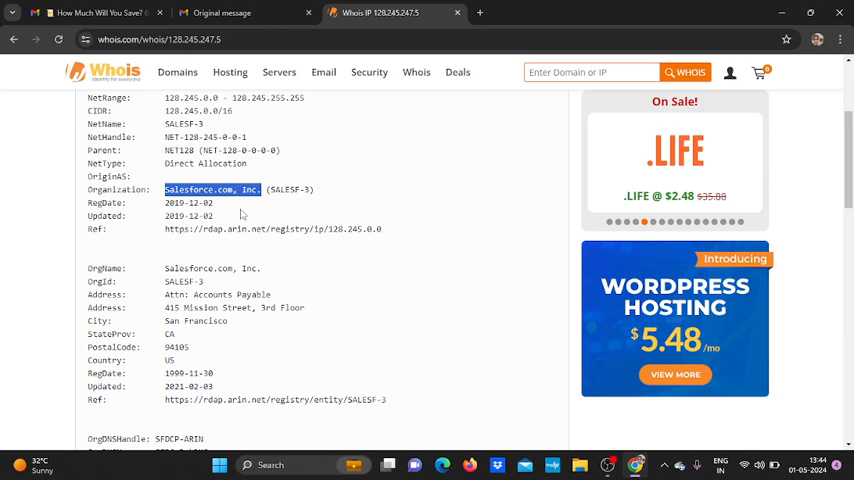
left_click(240, 12)
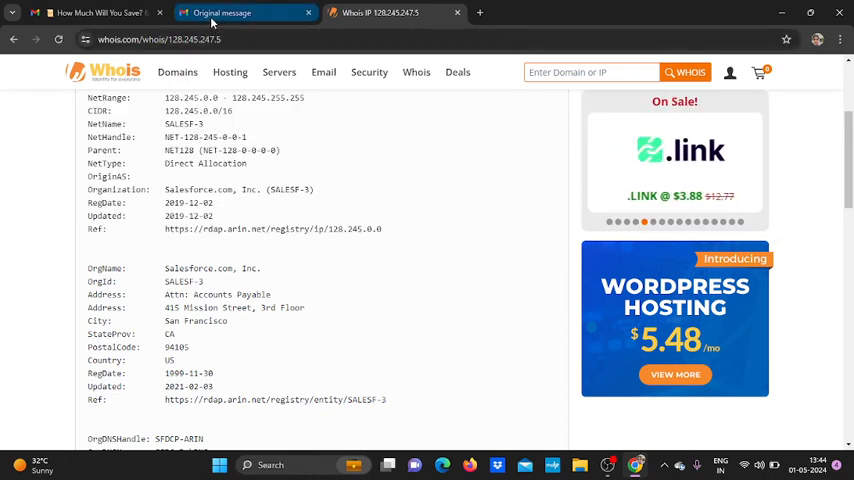
left_click(244, 12)
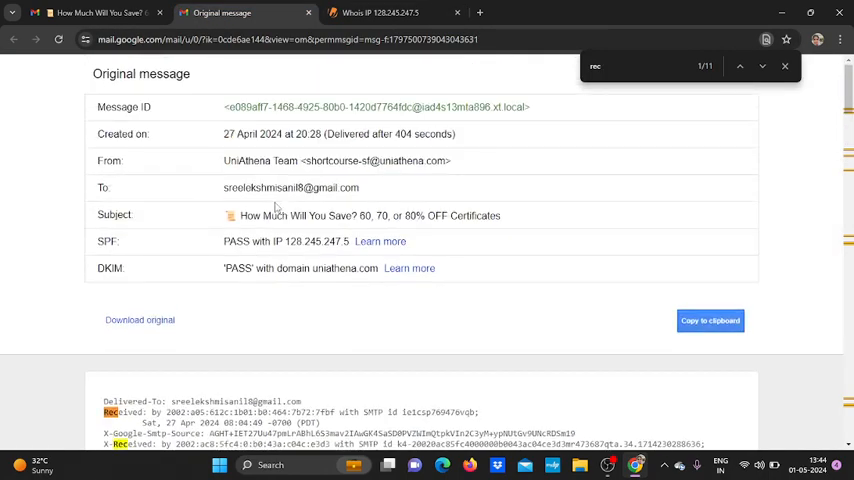
mouse_move(362, 172)
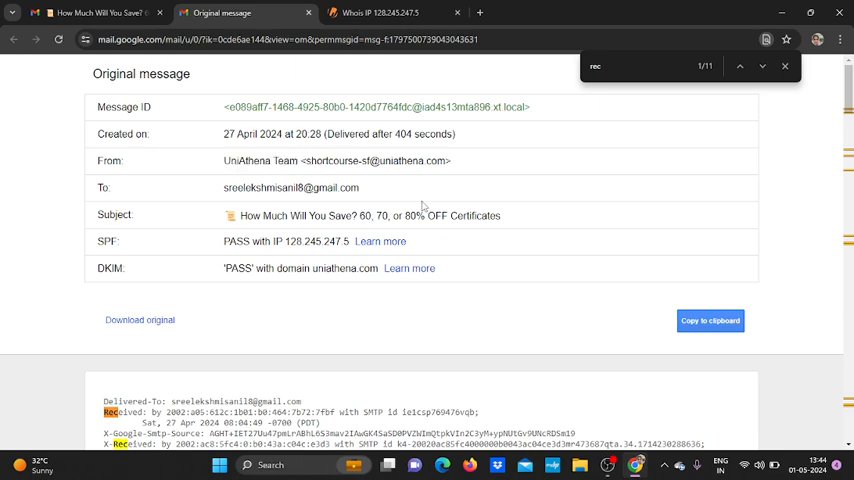
left_click(380, 12)
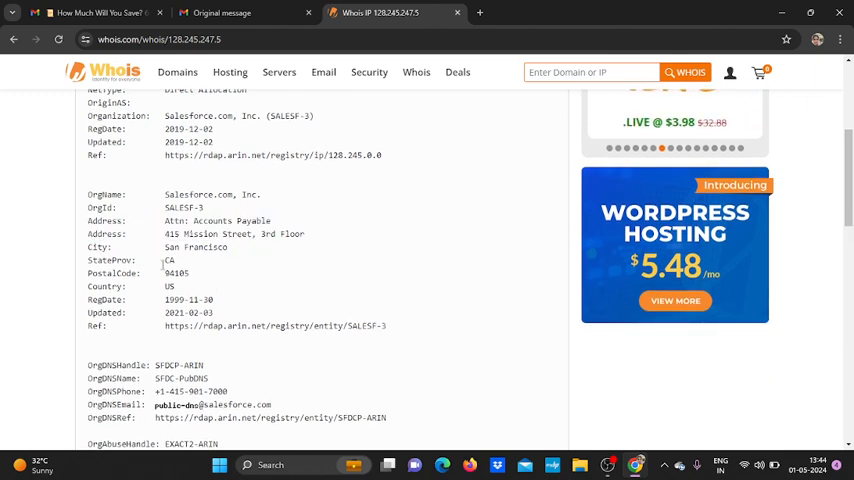
Highlight the Country and registration fields and read the Salesforce 128.245.0.0/16 record to its end
double_click(196, 246)
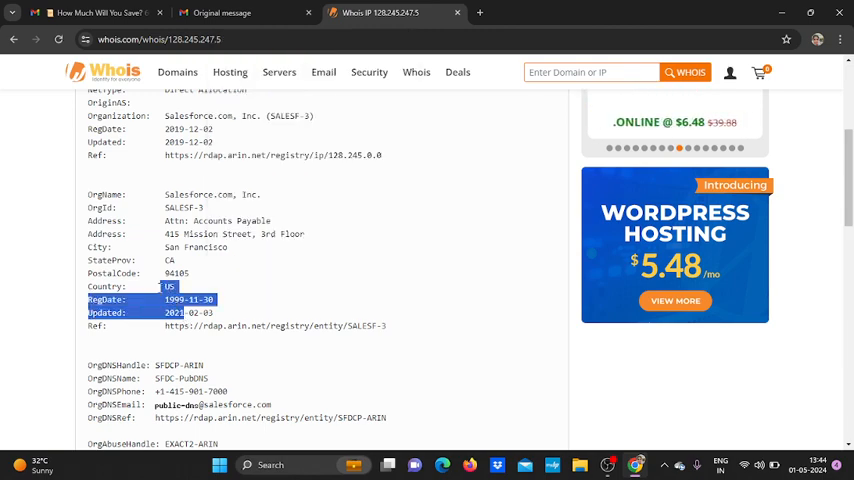
scroll("down", 3)
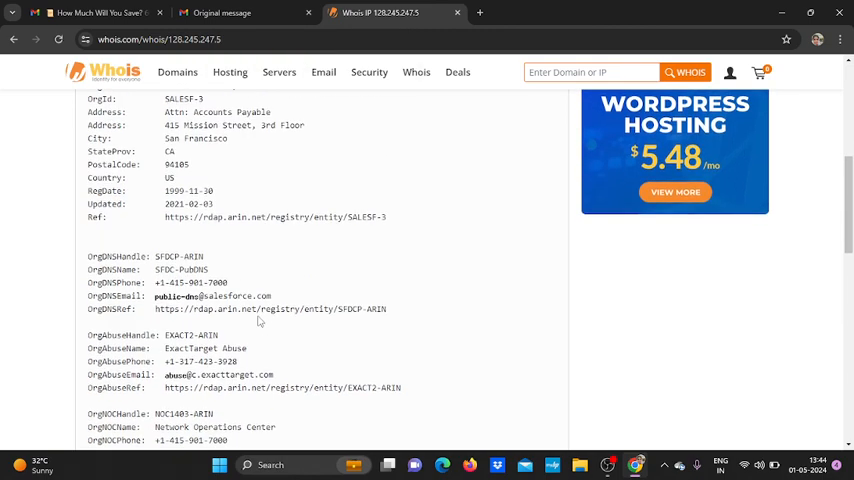
scroll("down", 3)
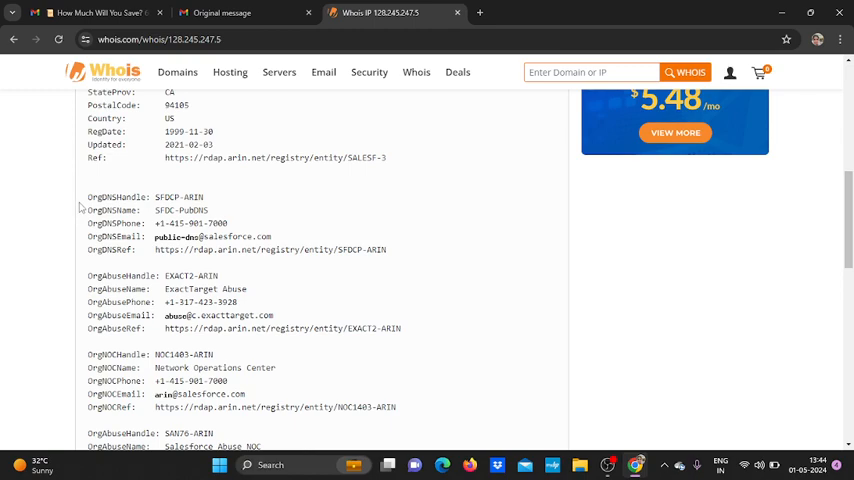
scroll("down", 3)
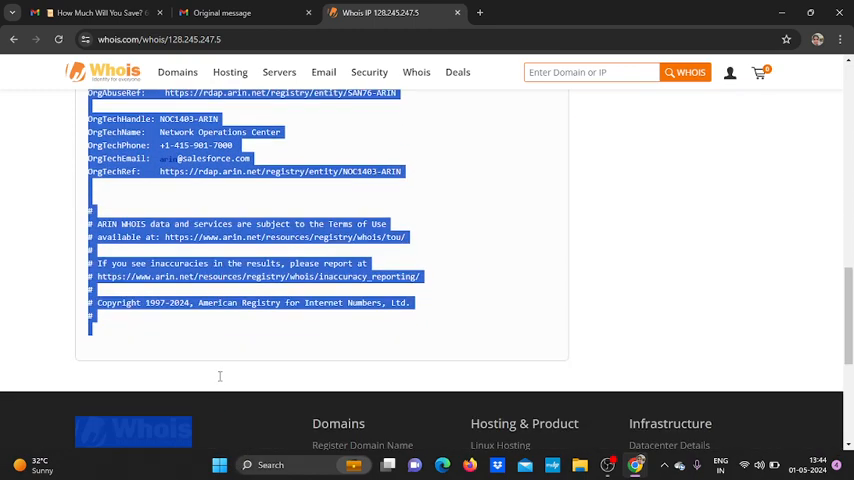
scroll("up", 3)
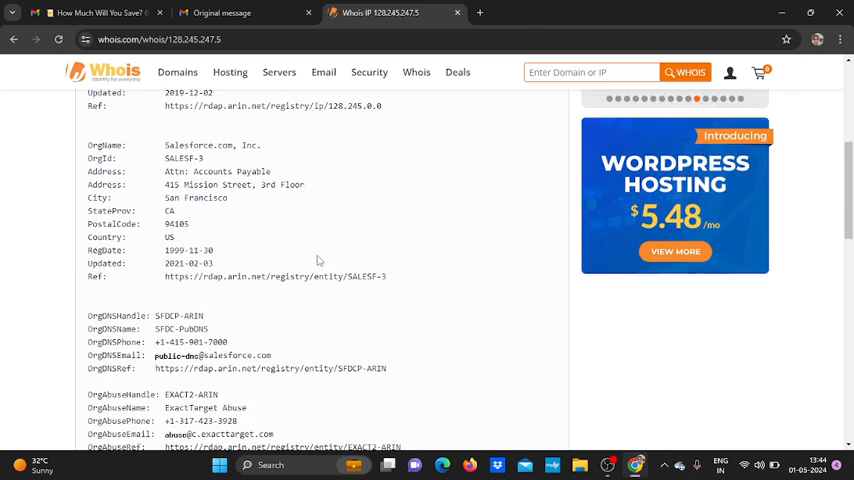
scroll("up", 3)
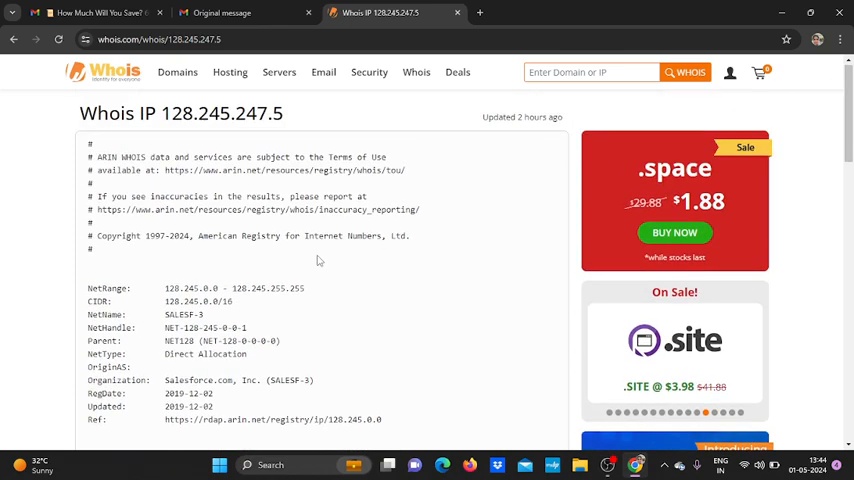
mouse_move(348, 324)
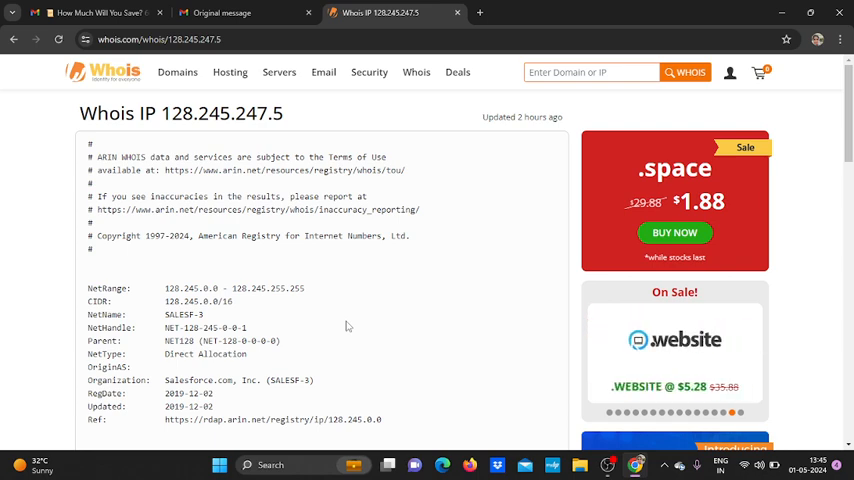
mouse_move(230, 72)
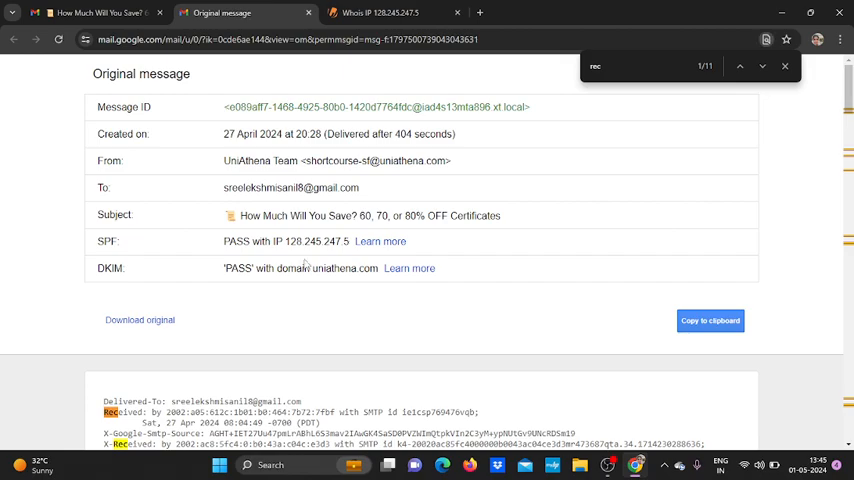
Clear the selection in the raw headers and open a fresh blank browser tab
scroll("down", 3)
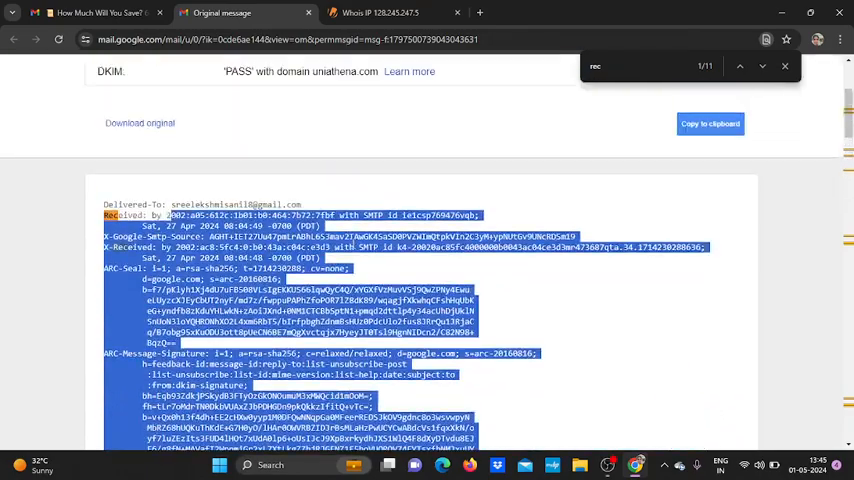
left_click(490, 84)
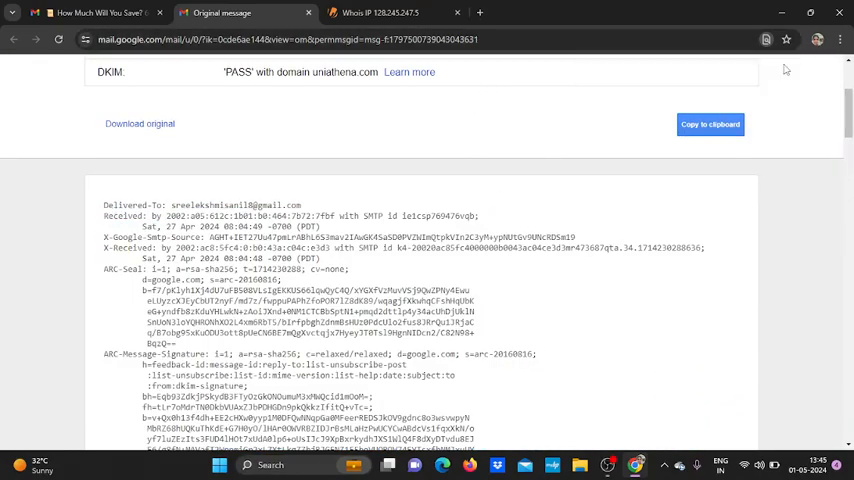
left_click(628, 12)
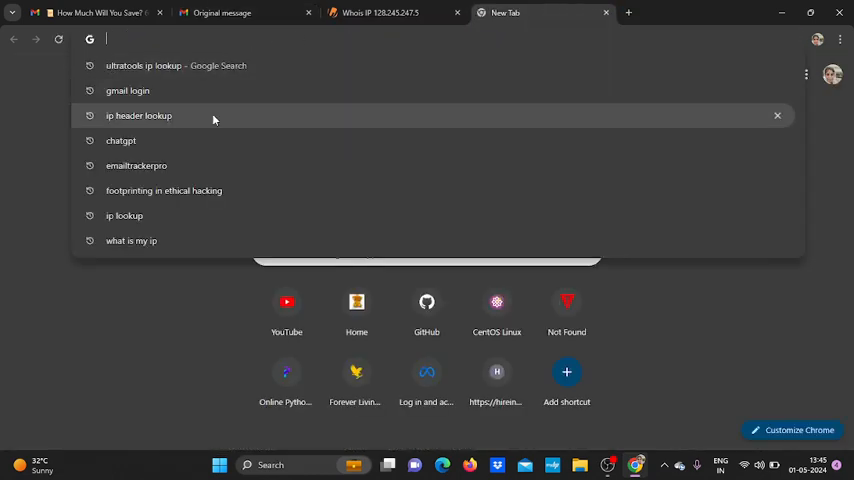
Search 'ip header lookup' and open IP2Location's Free Email Header Tracer
left_click(138, 116)
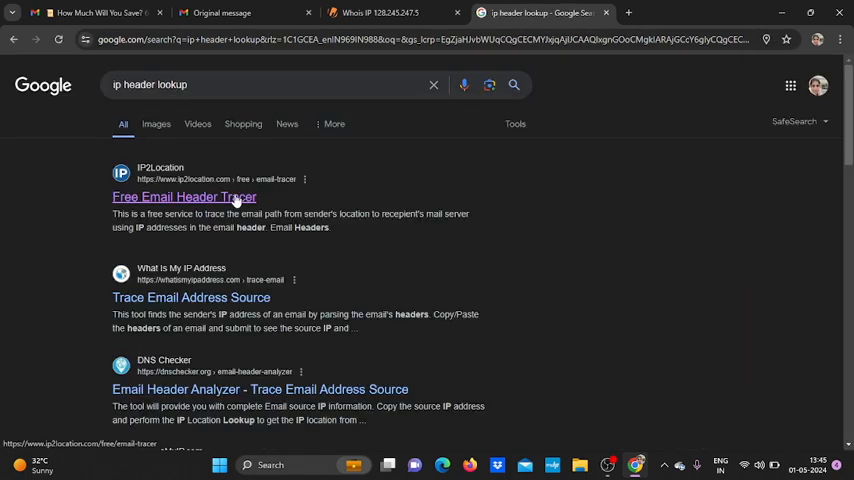
left_click(184, 196)
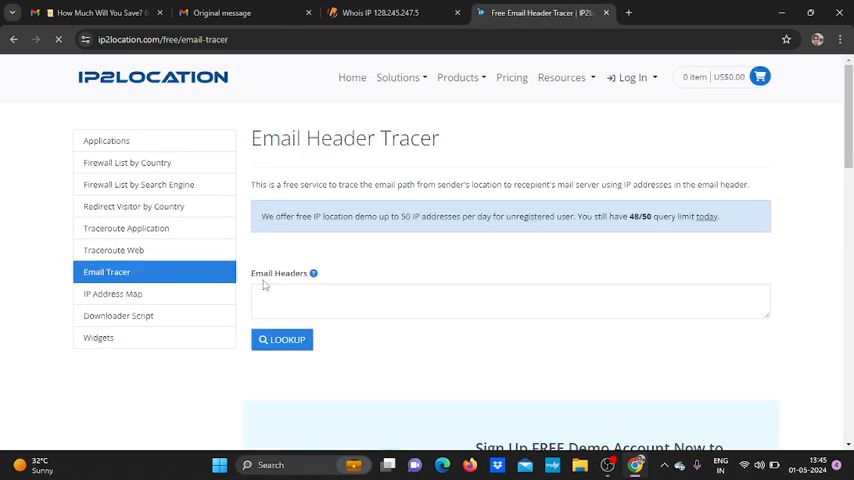
Copy the full raw header from Gmail's Original message and bring it to the tracer's Email Headers box
left_click(510, 300)
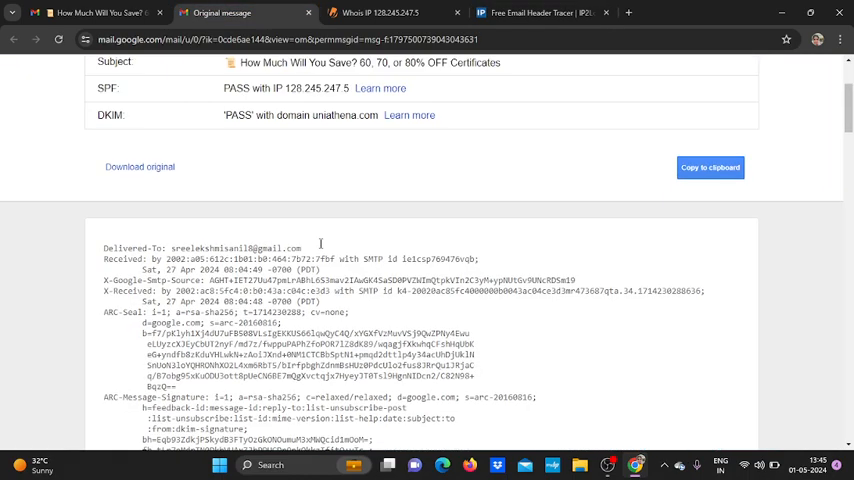
scroll("down", 3)
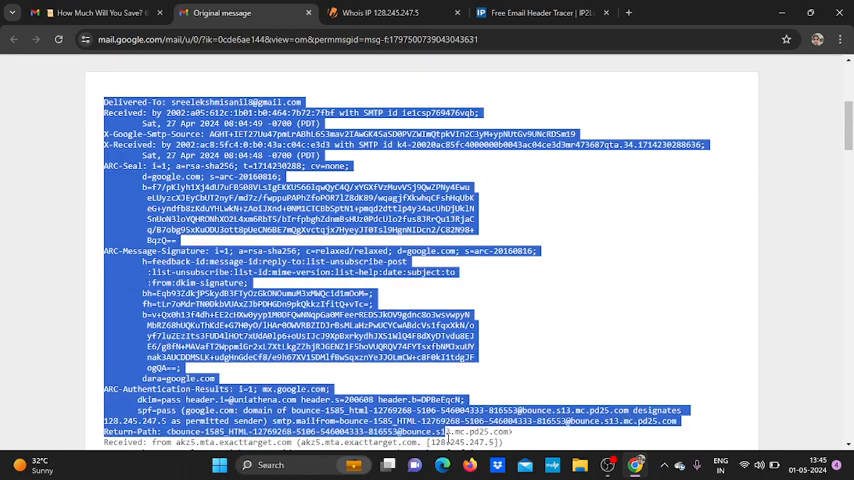
scroll("down", 3)
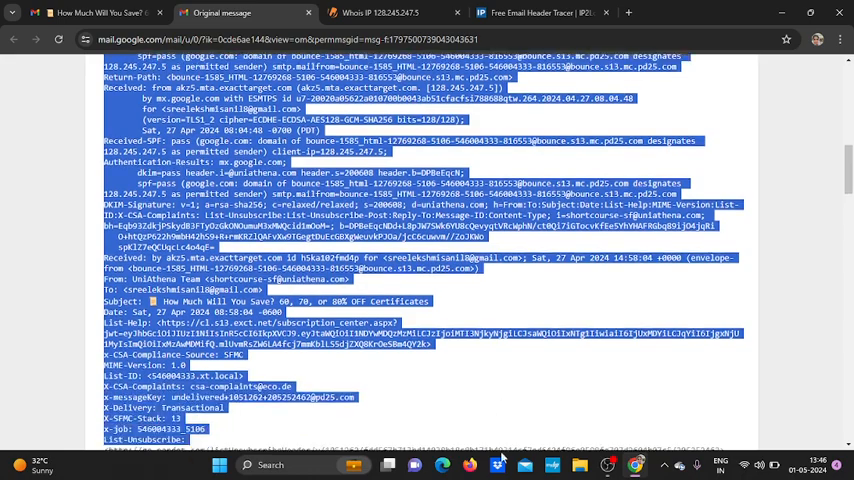
scroll("down", 3)
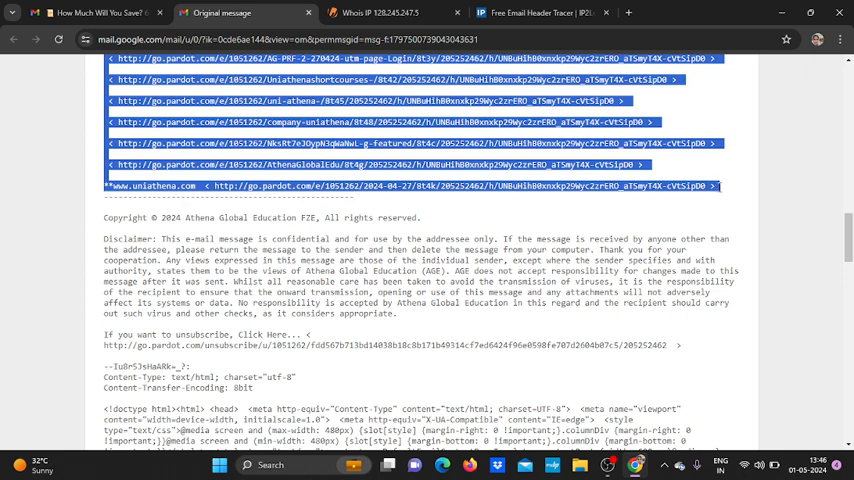
mouse_move(648, 22)
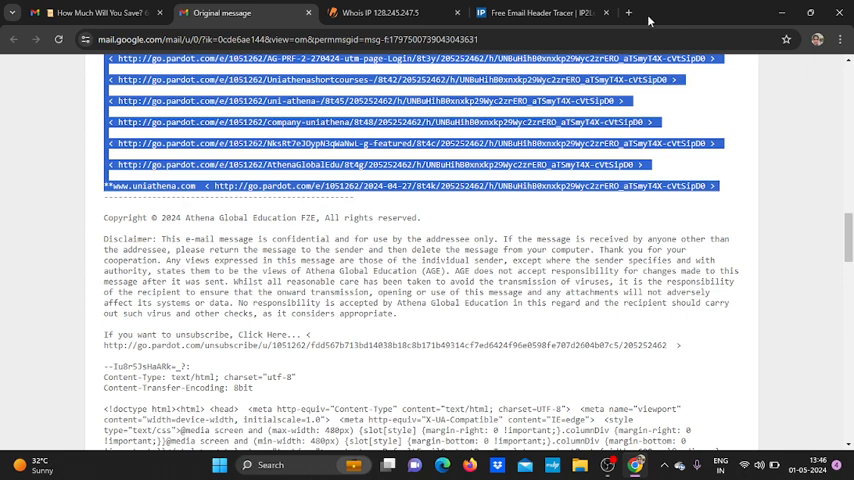
left_click(530, 12)
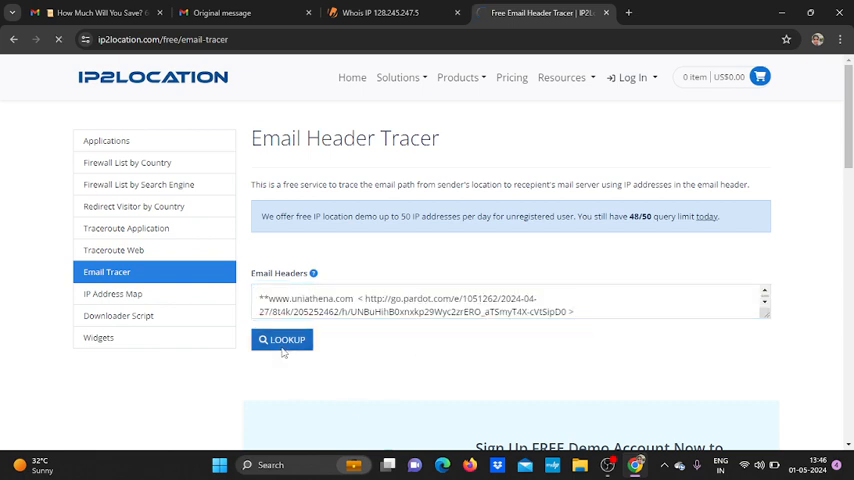
Run the lookup on the pasted header and compare the result with the Whois record for 128.245.247.5
left_click(282, 340)
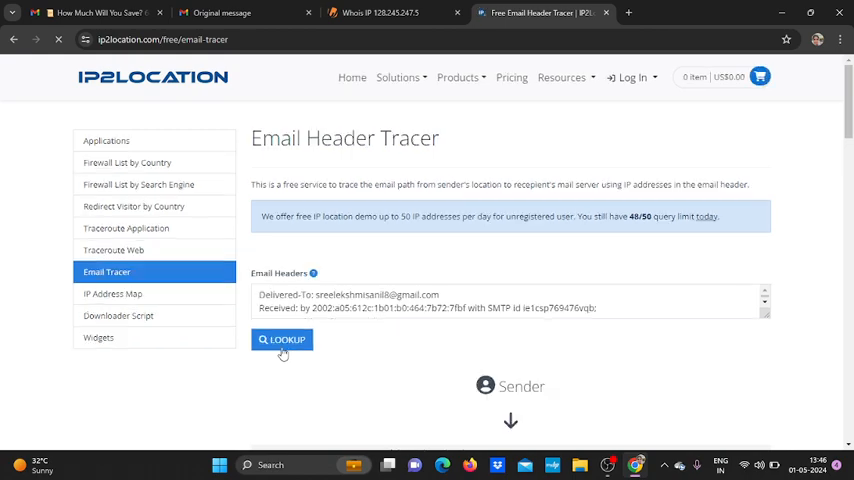
left_click(282, 340)
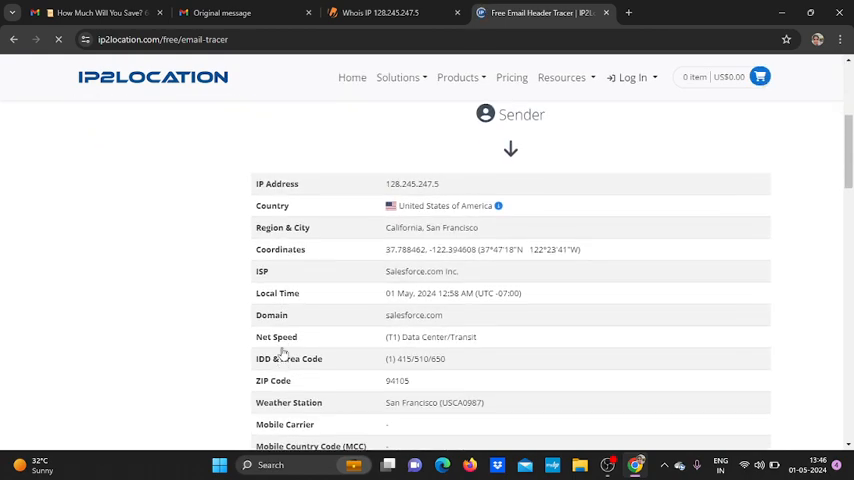
scroll("down", 3)
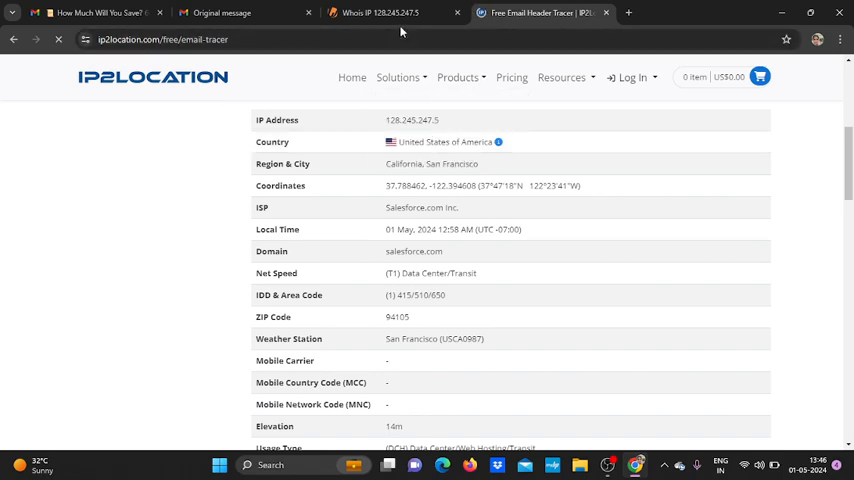
left_click(378, 12)
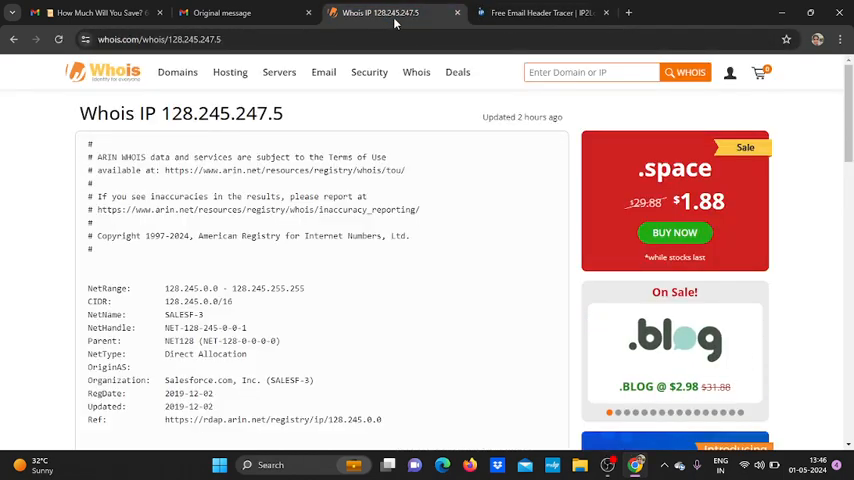
left_click(540, 12)
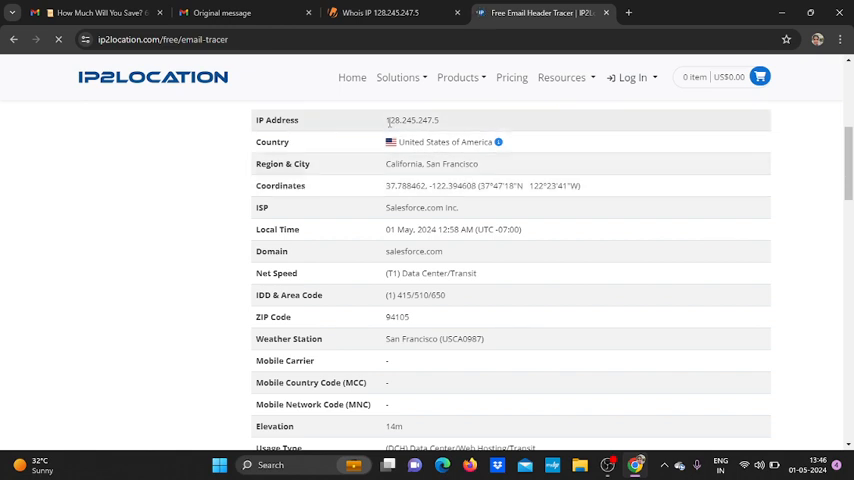
Review the Sender results, highlighting country United States of America and the net speed value
double_click(412, 120)
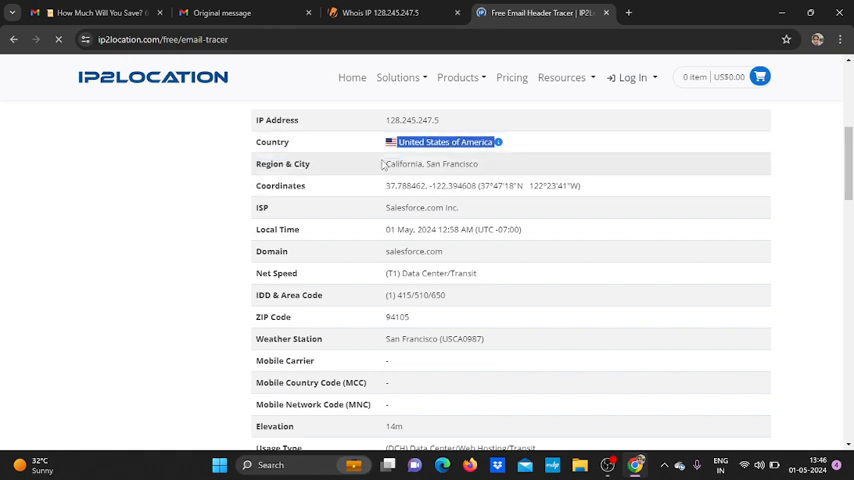
scroll("down", 3)
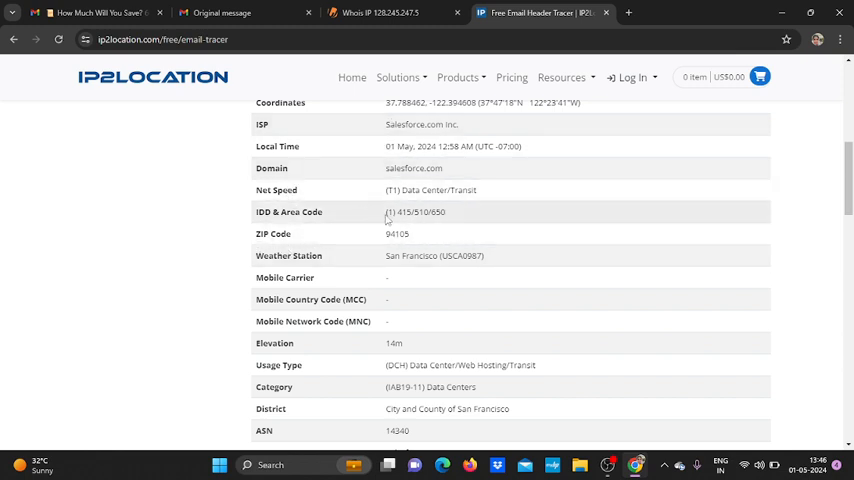
double_click(432, 190)
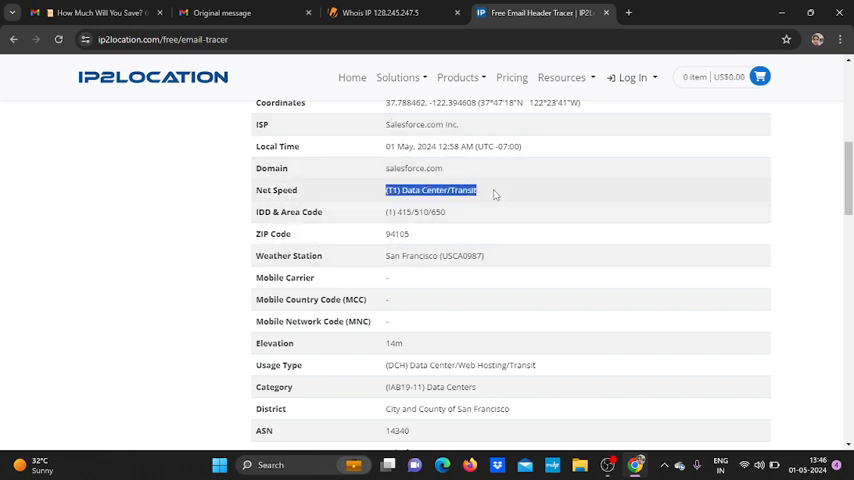
scroll("down", 3)
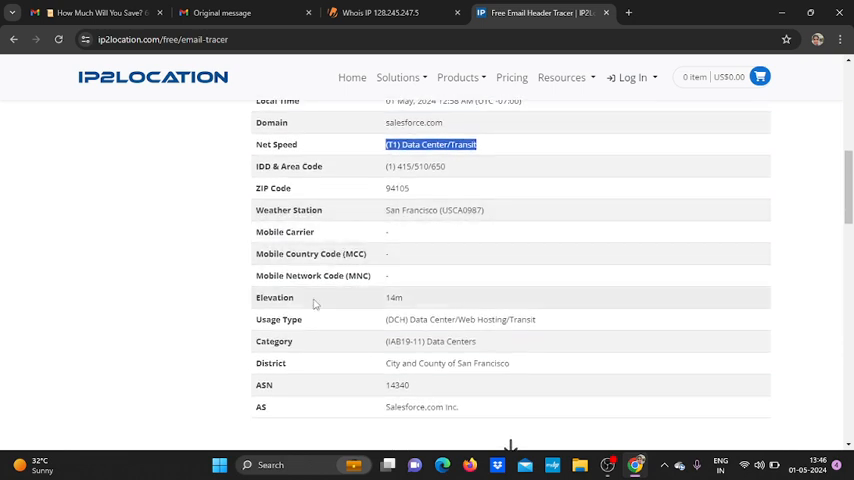
scroll("down", 3)
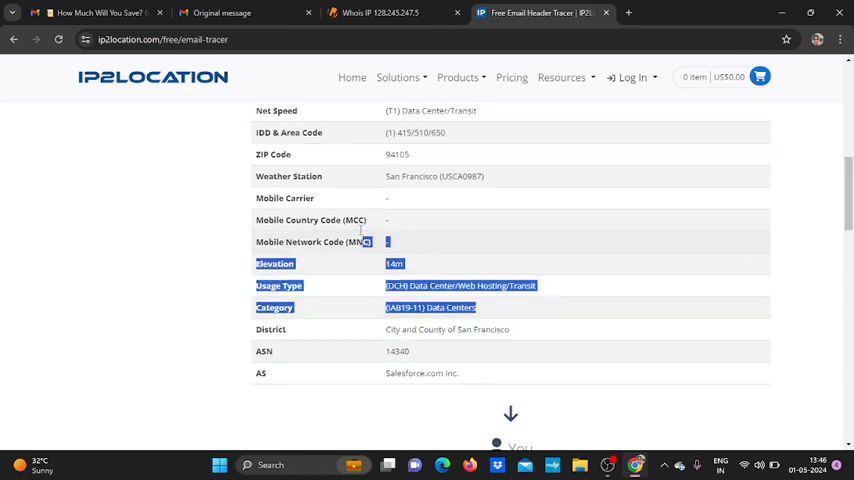
scroll("up", 3)
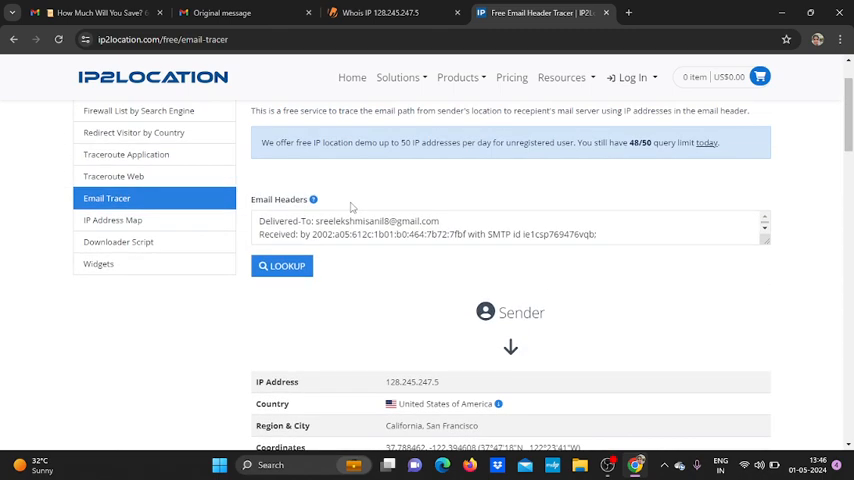
scroll("up", 3)
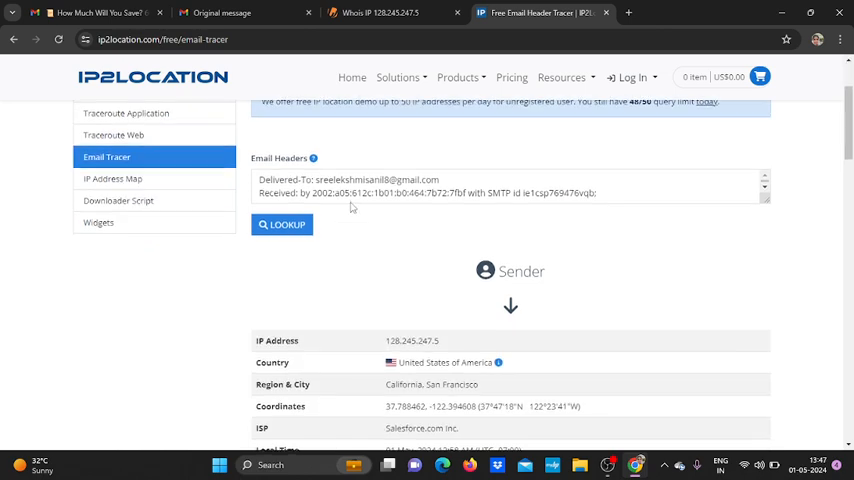
scroll("up", 3)
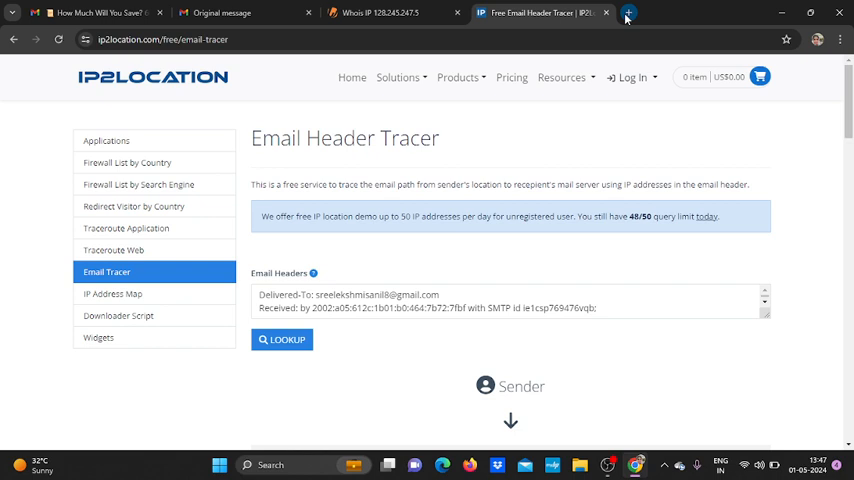
Google 'emailtrackerpro' from past searches, then return to the Whois record for 128.245.247.5
left_click(628, 12)
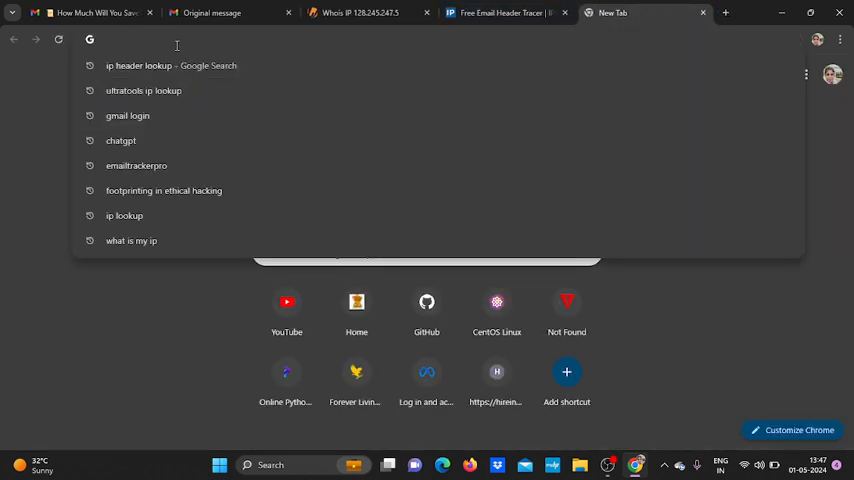
left_click(136, 166)
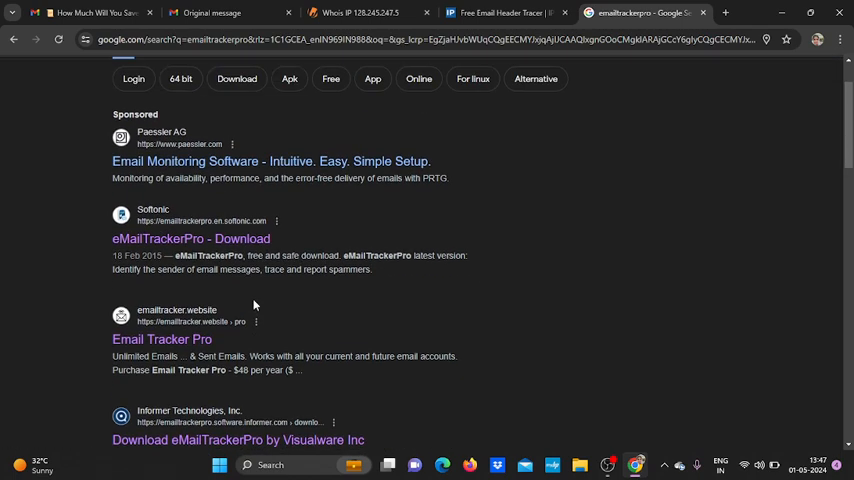
scroll("up", 3)
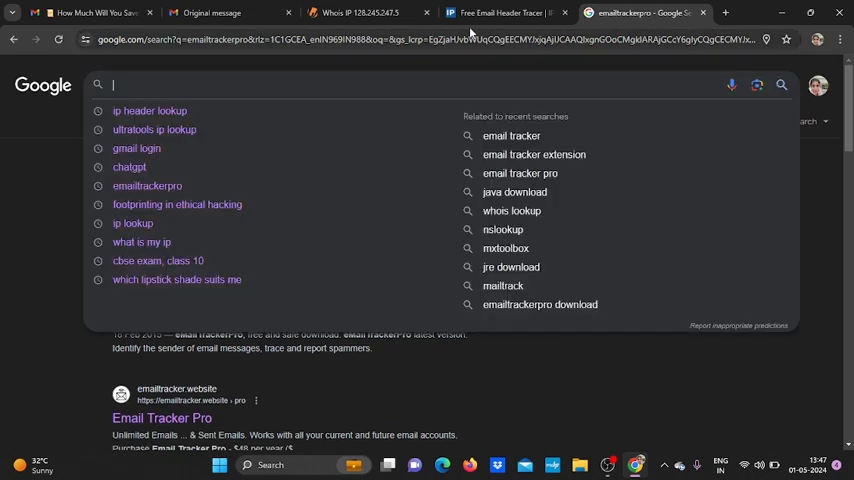
left_click(360, 12)
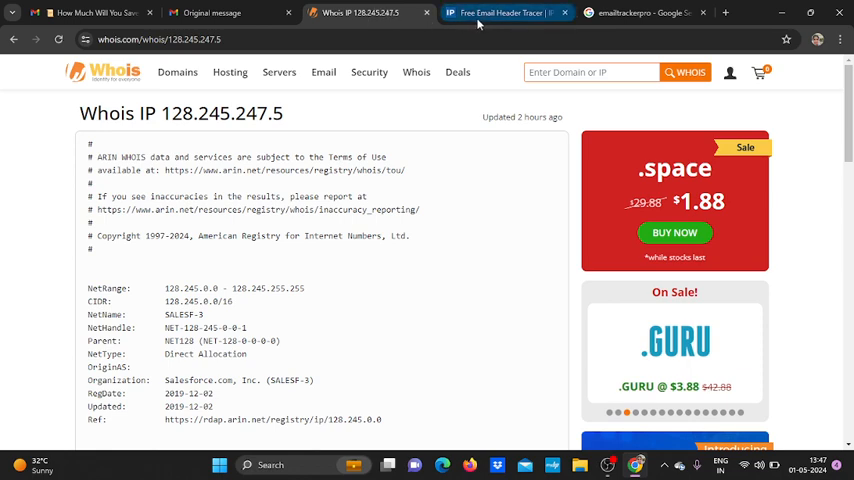
mouse_move(210, 12)
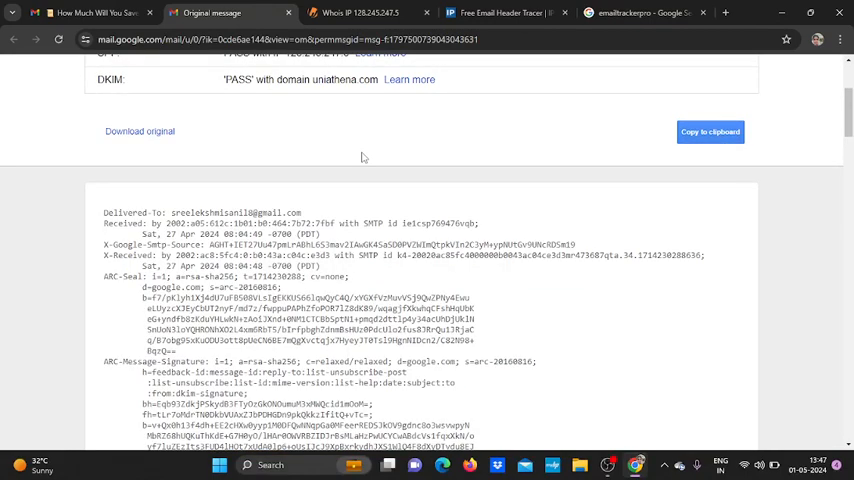
Scroll the Gmail original-message view up to the summary table showing SPF passed for 128.245.247.5
scroll("up", 3)
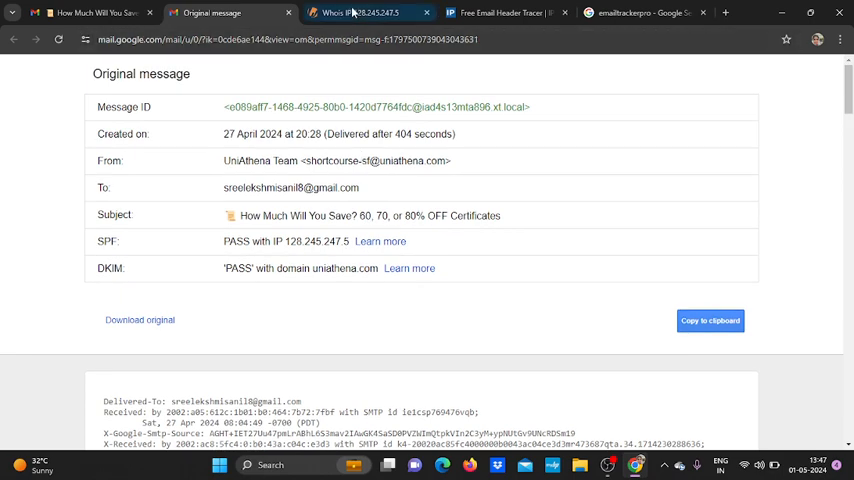
mouse_move(504, 12)
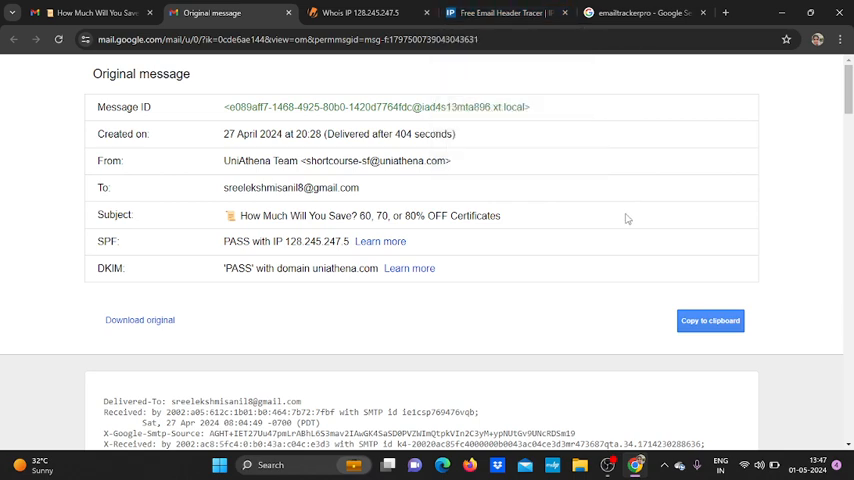
mouse_move(90, 12)
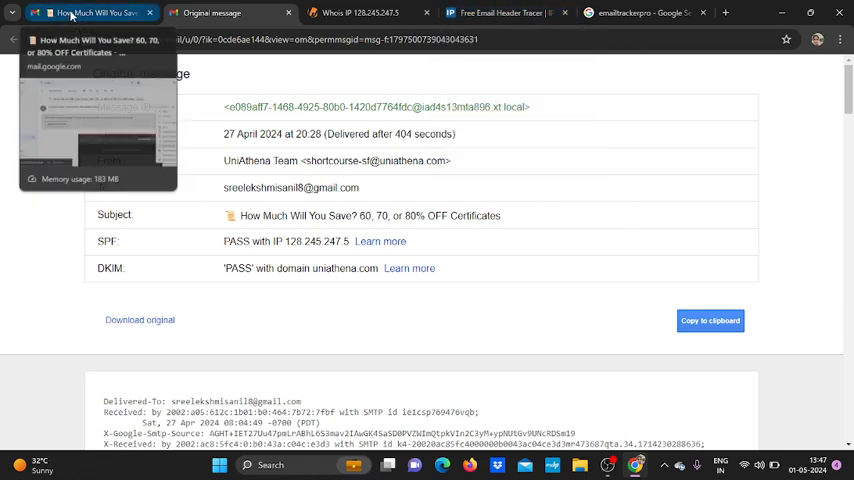